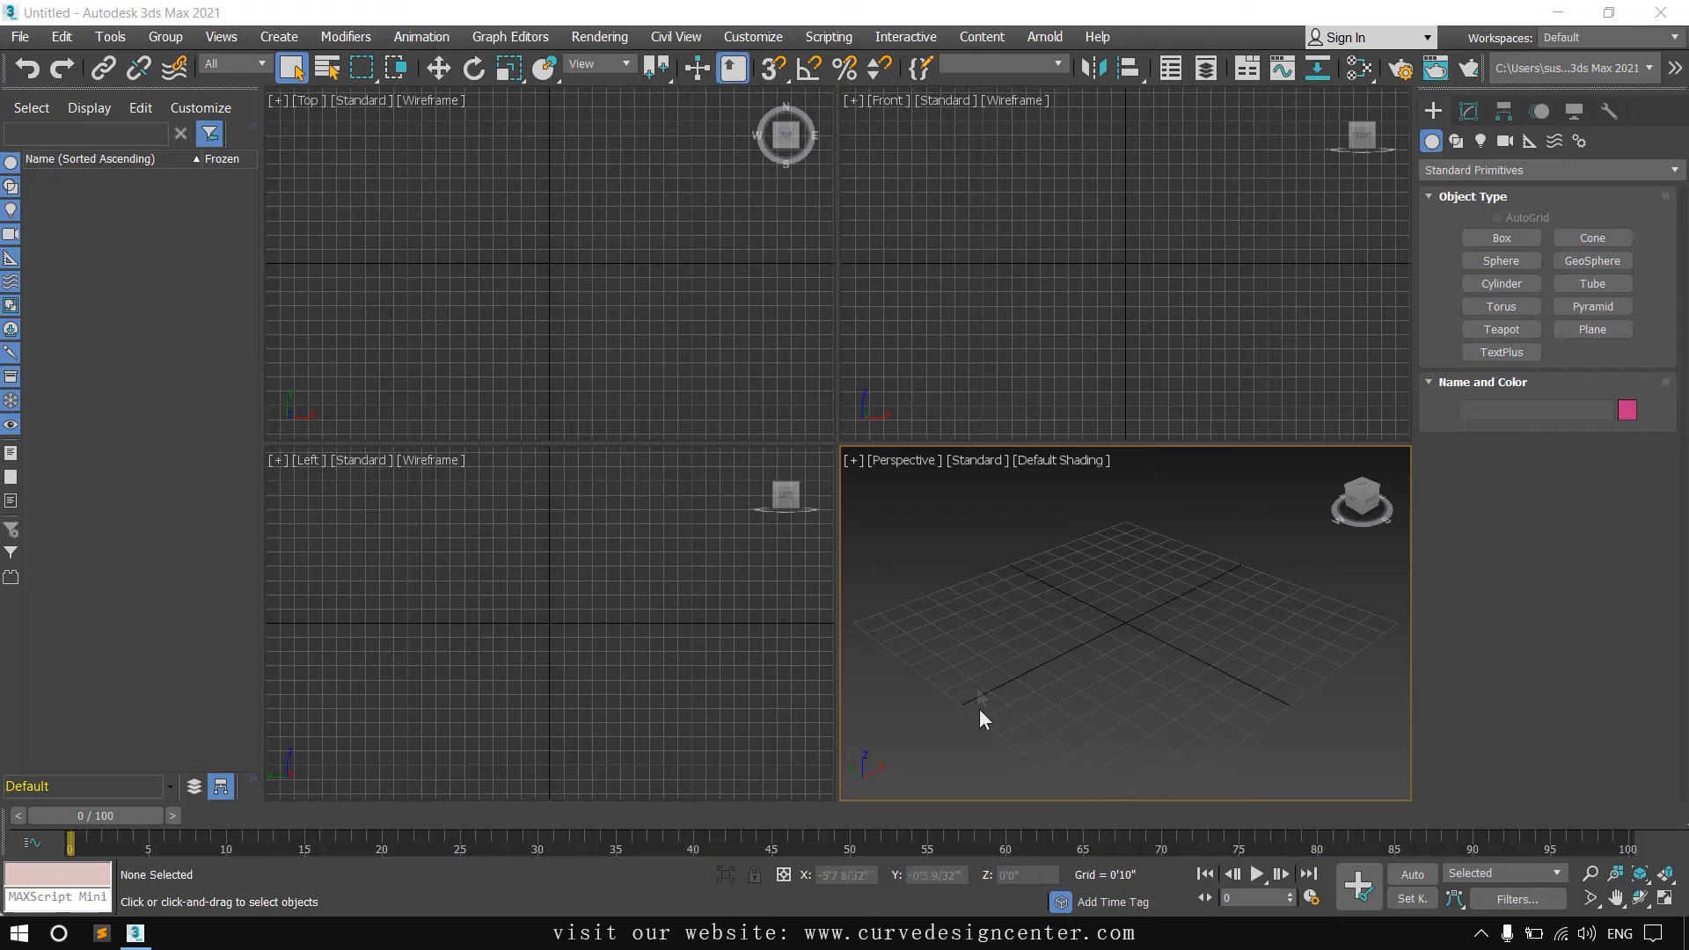
{"action": "mouse_move", "coordinate": [1404, 68]}
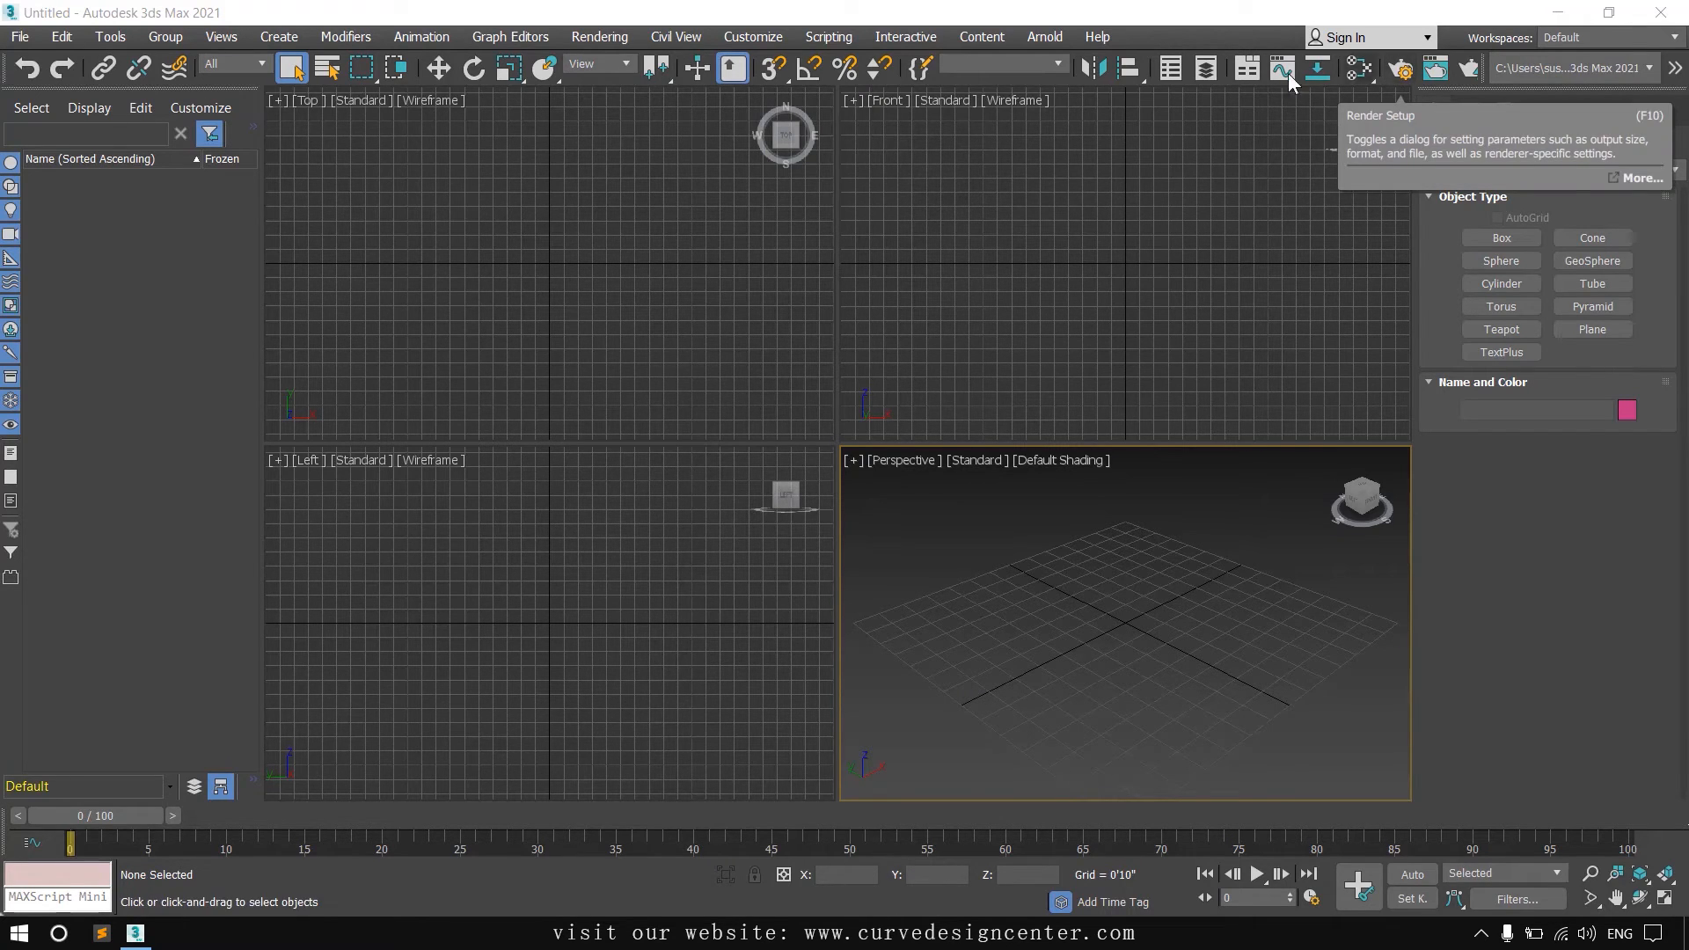
- Bring up the Render Setup dialog from the Rendering menu
{"action": "left_click", "coordinate": [598, 35]}
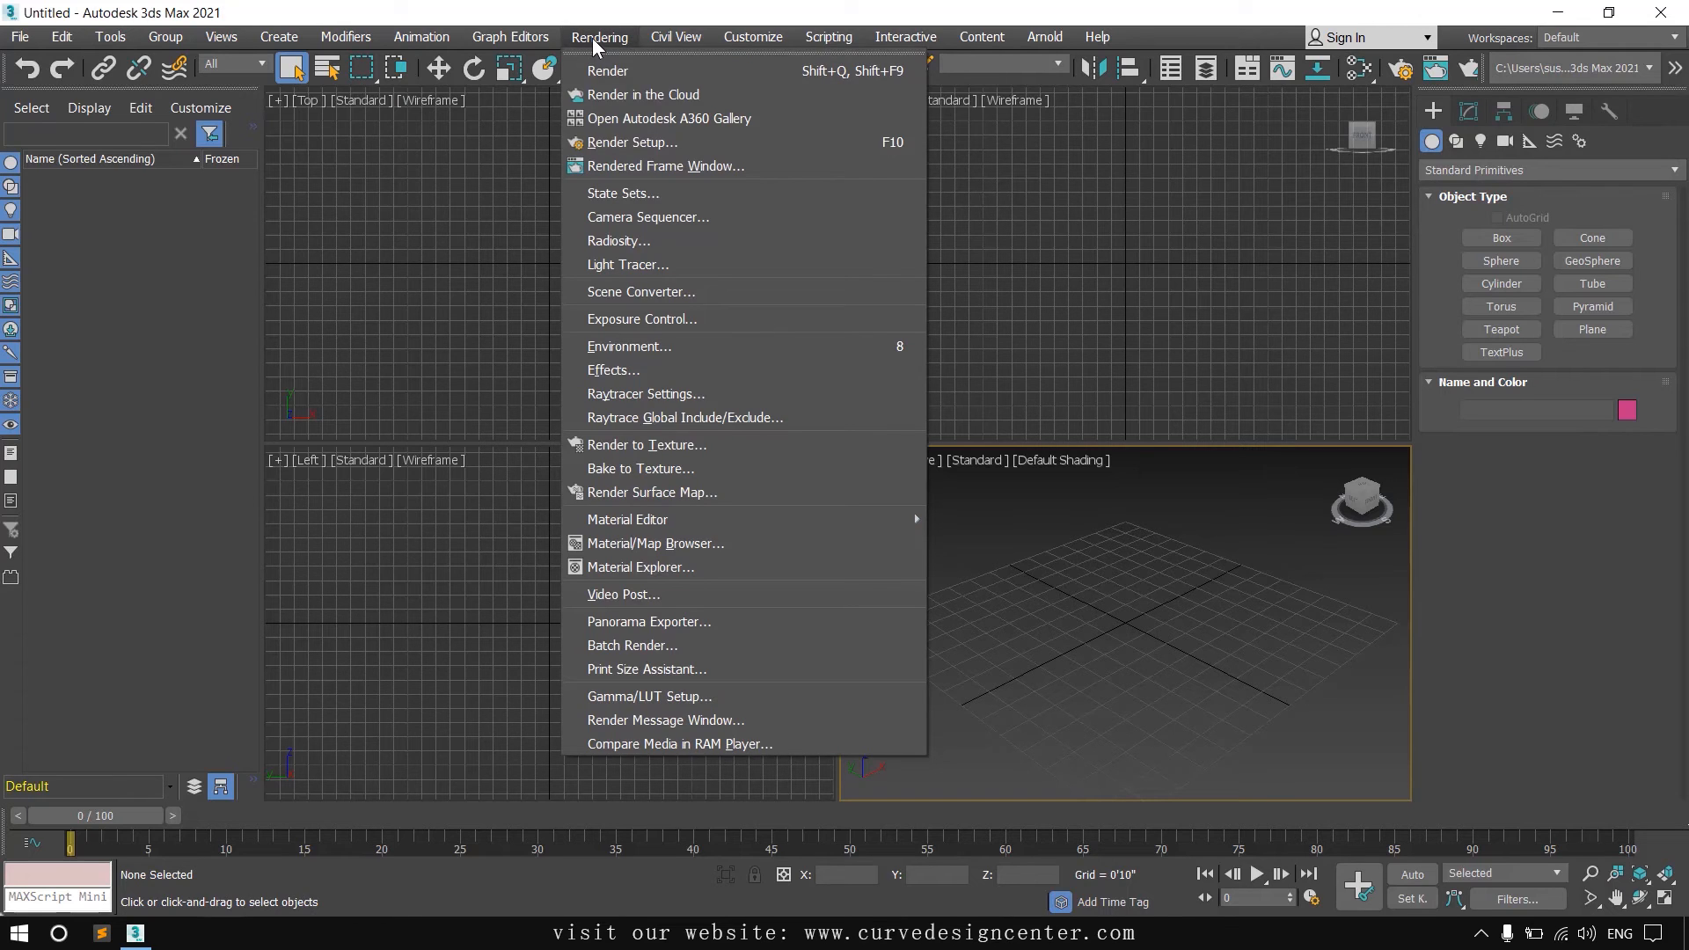
{"action": "left_click", "coordinate": [630, 141]}
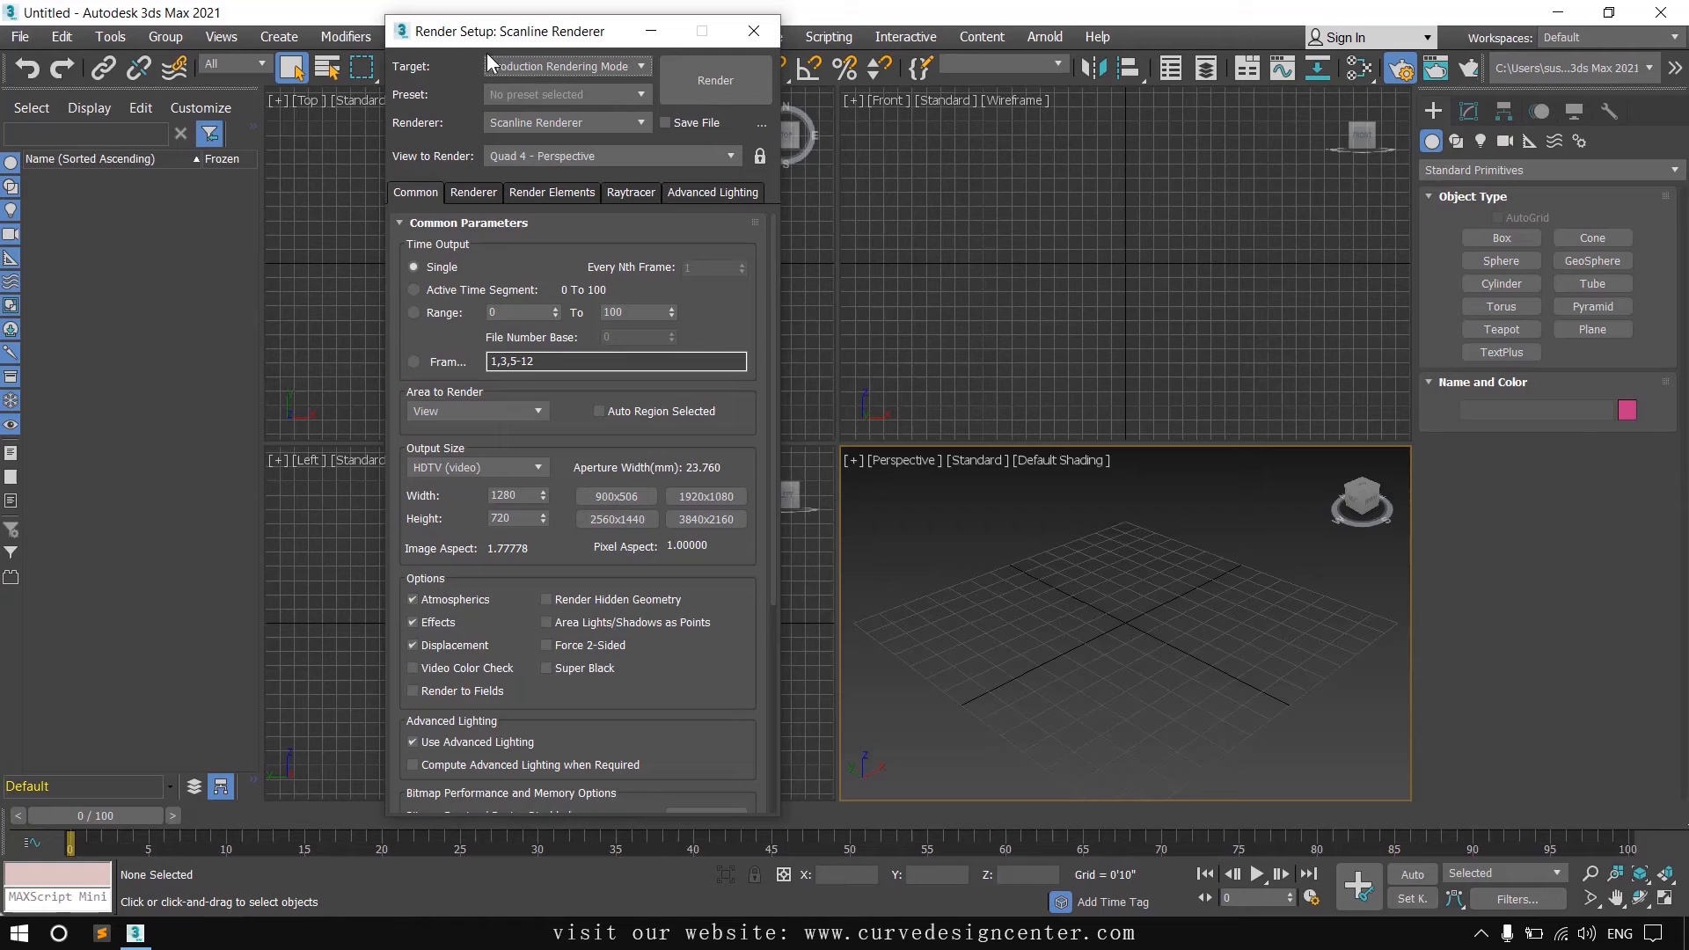
- Keep Production Rendering Mode as the target and switch the renderer from Scanline to Arnold
{"action": "left_click", "coordinate": [564, 65]}
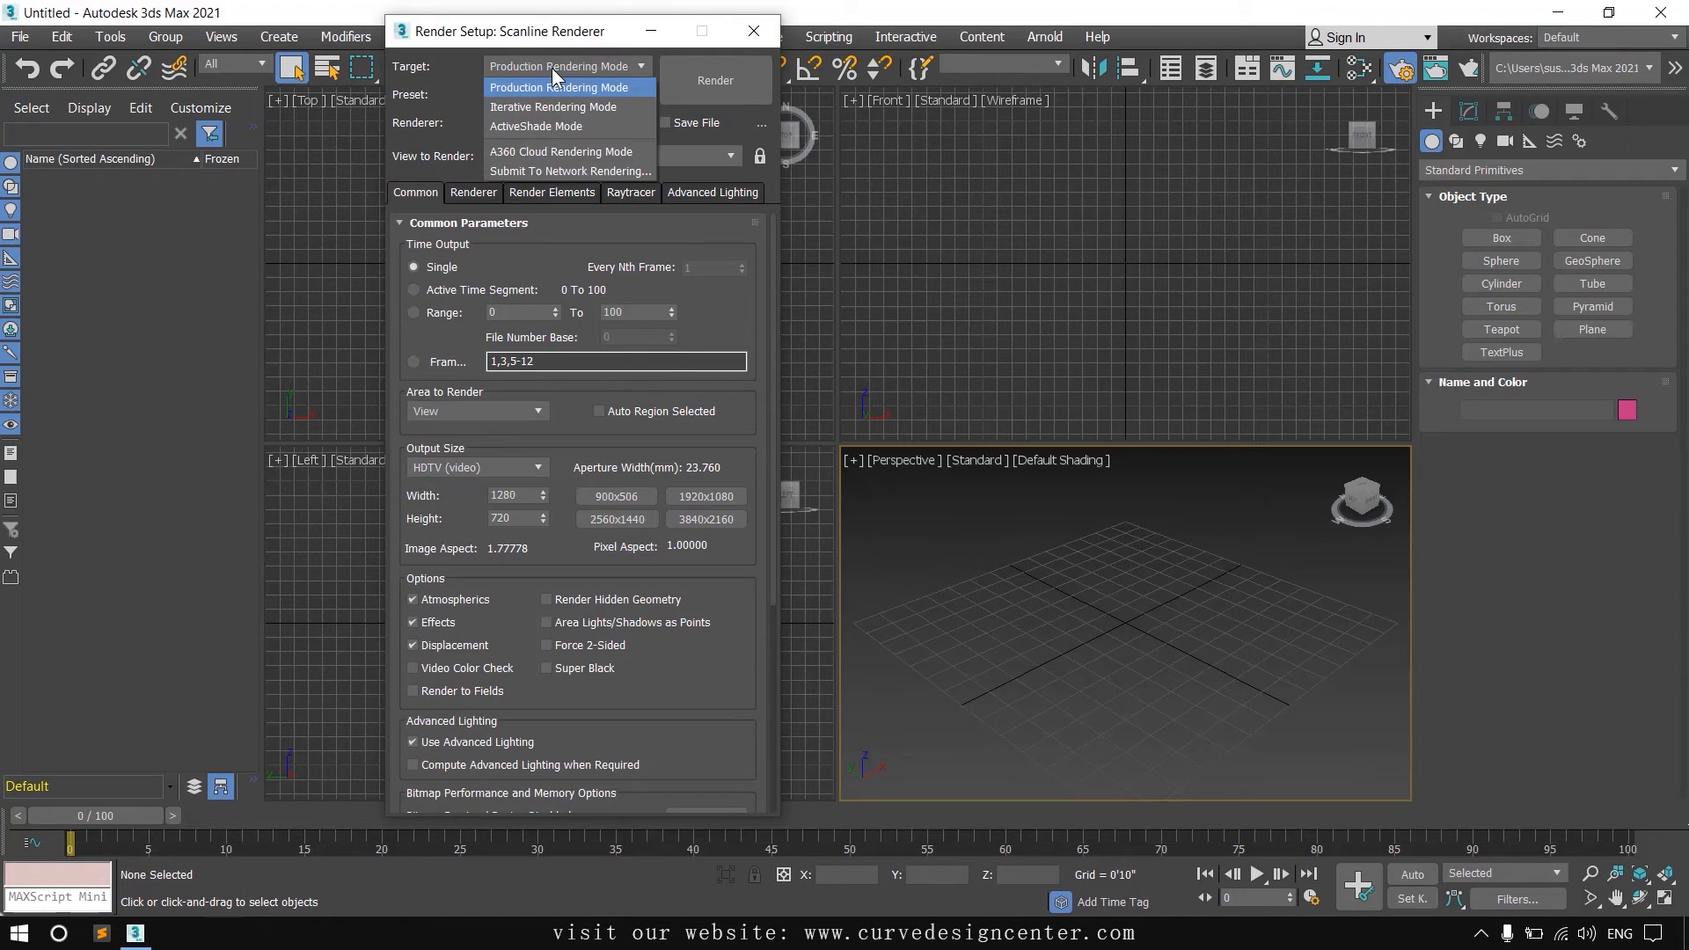
{"action": "mouse_move", "coordinate": [534, 126]}
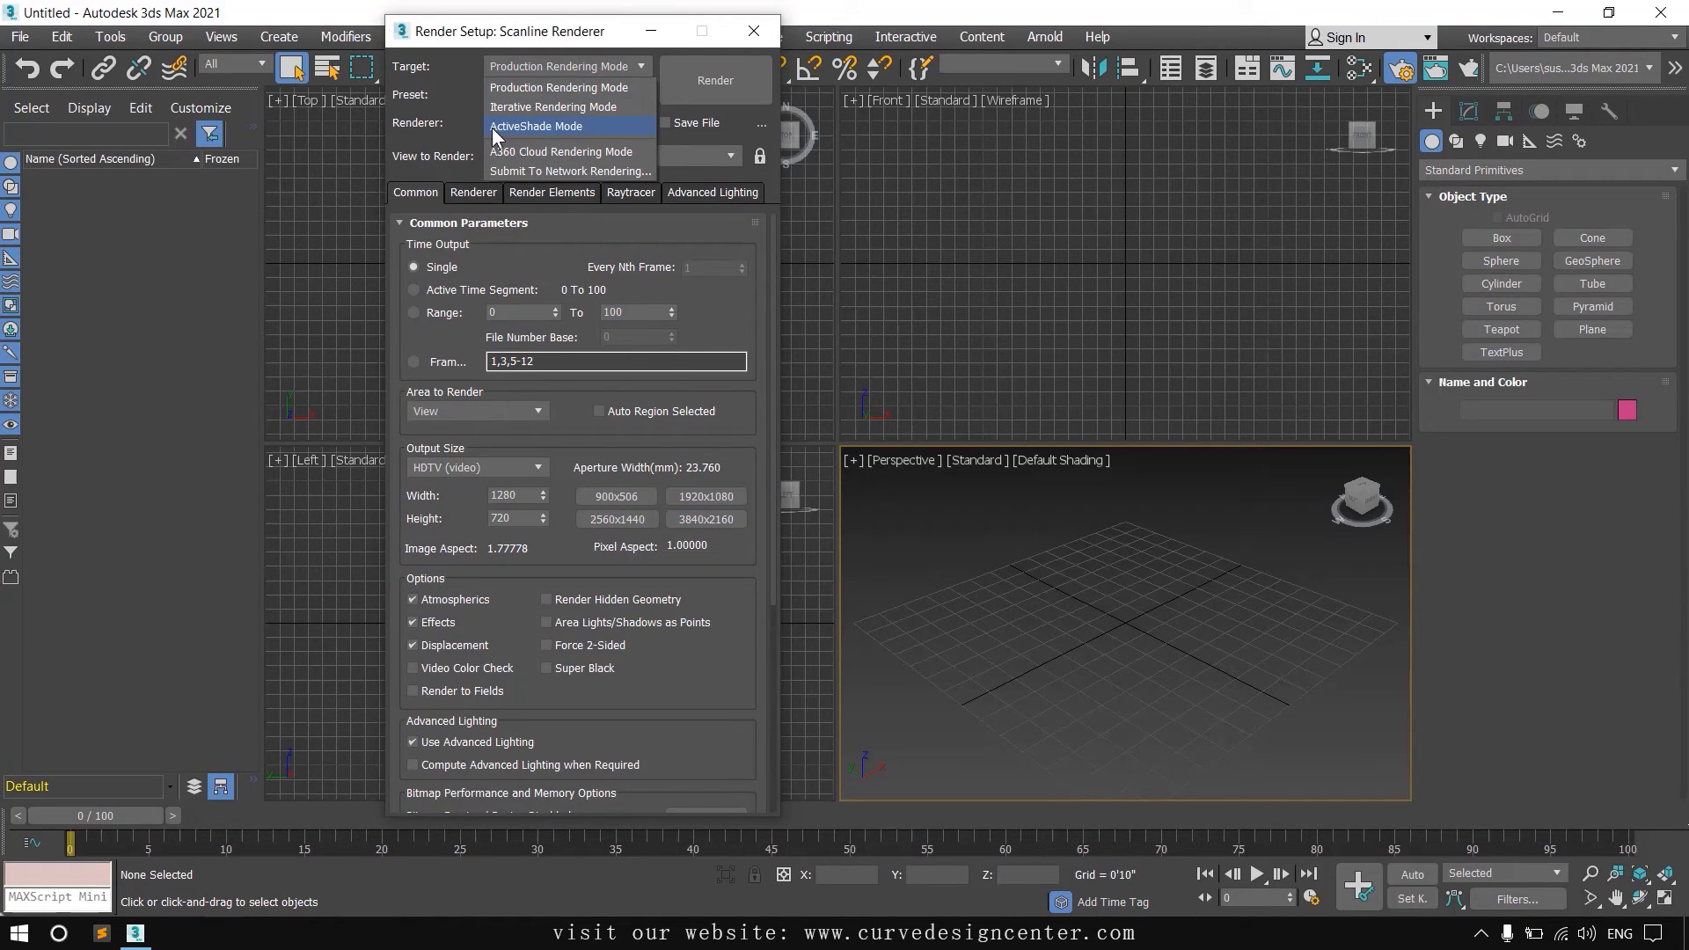
{"action": "mouse_move", "coordinate": [579, 132]}
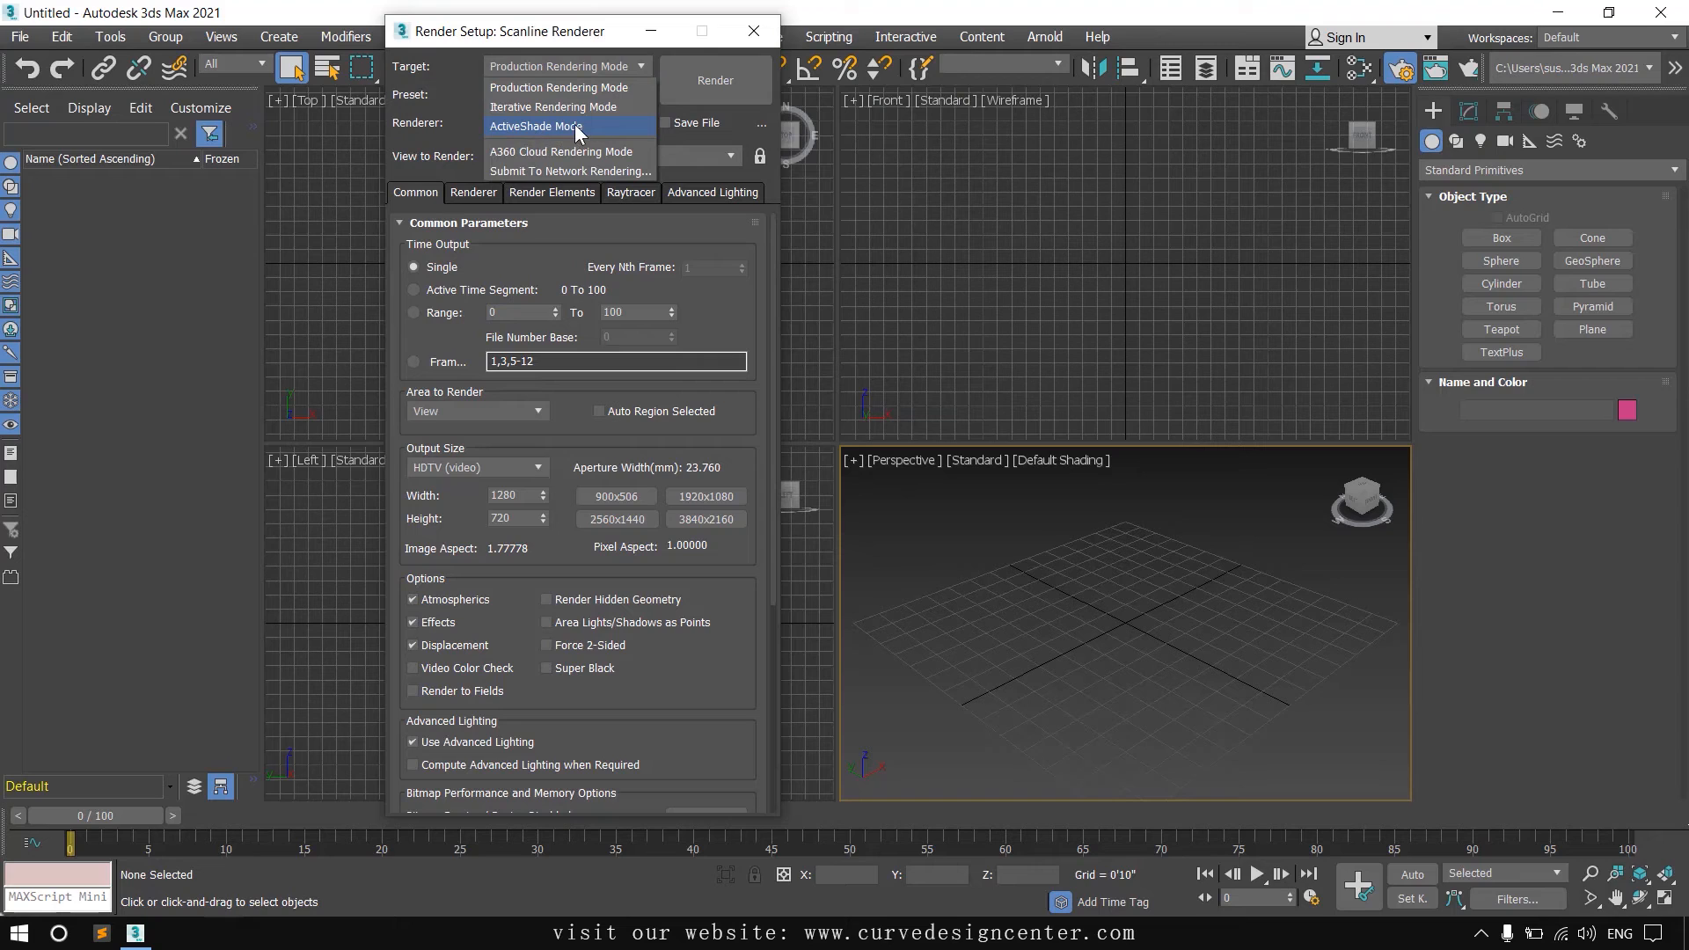
{"action": "left_click", "coordinate": [560, 86]}
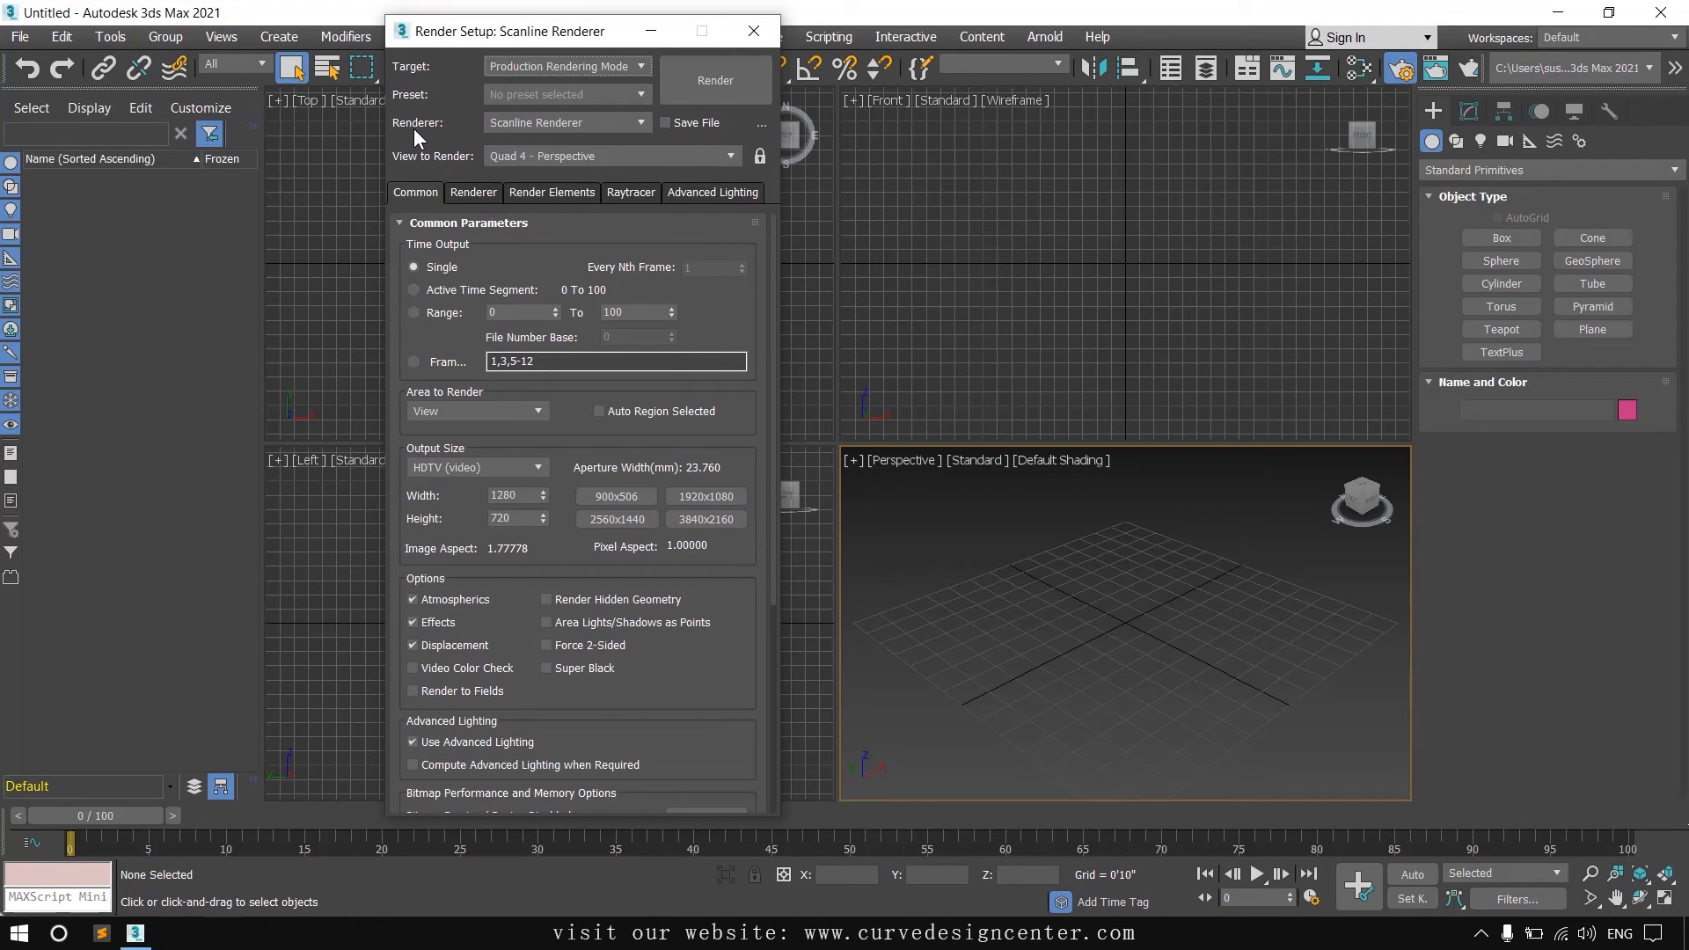
{"action": "left_click", "coordinate": [565, 121]}
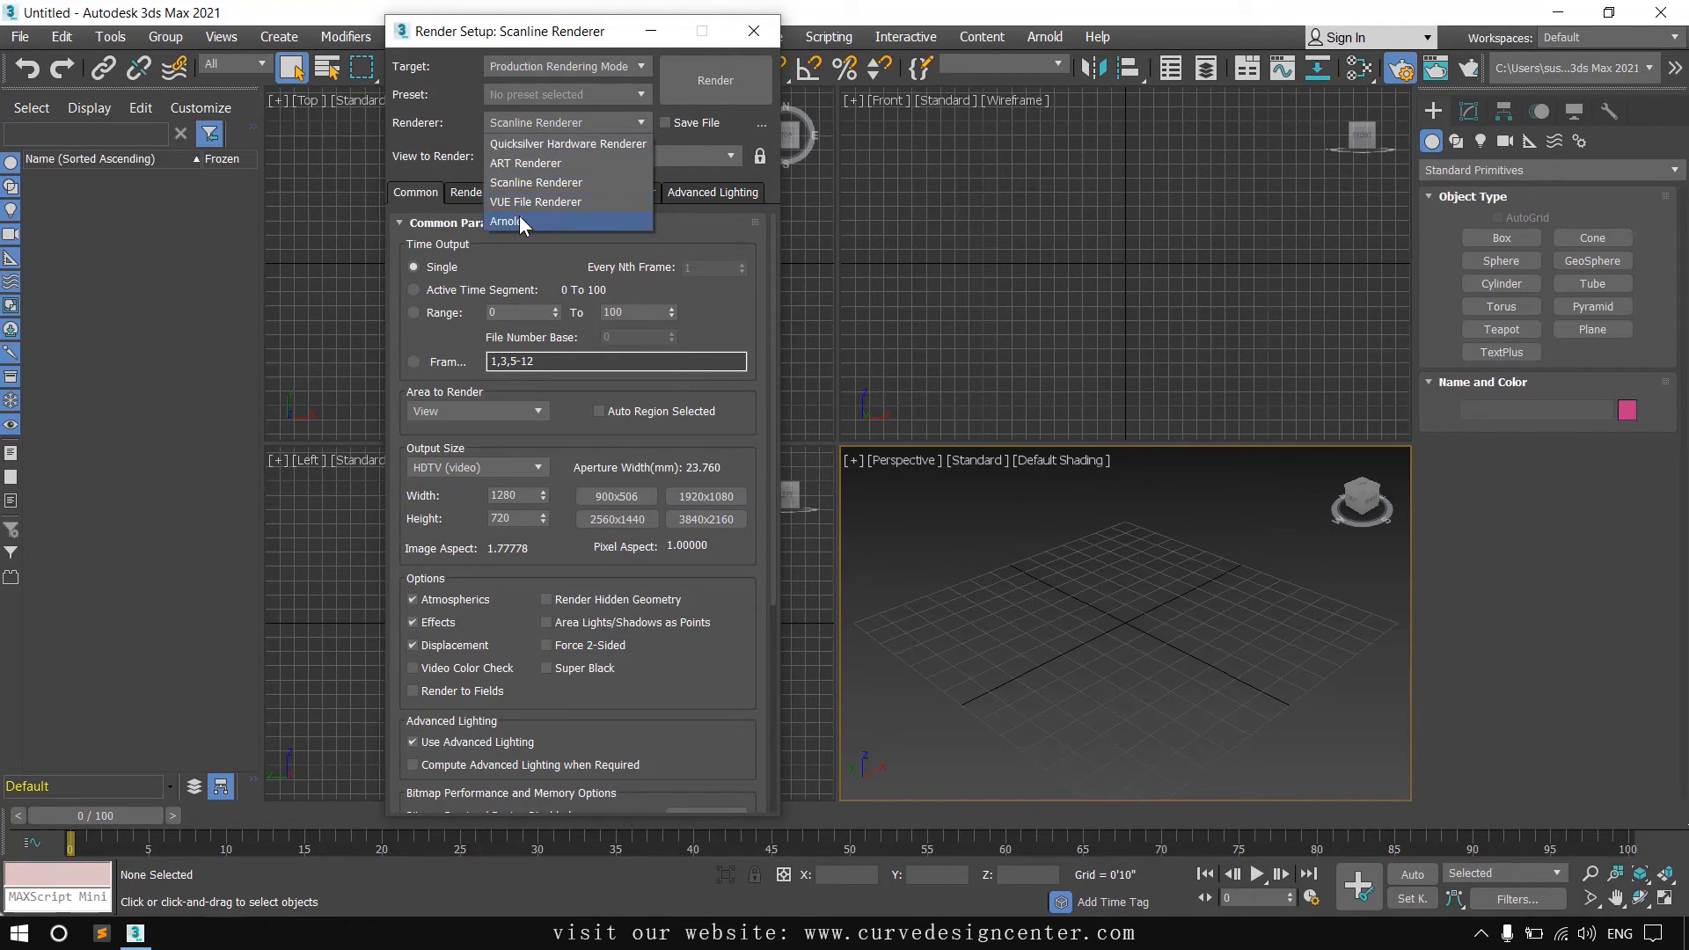
{"action": "left_click", "coordinate": [507, 221]}
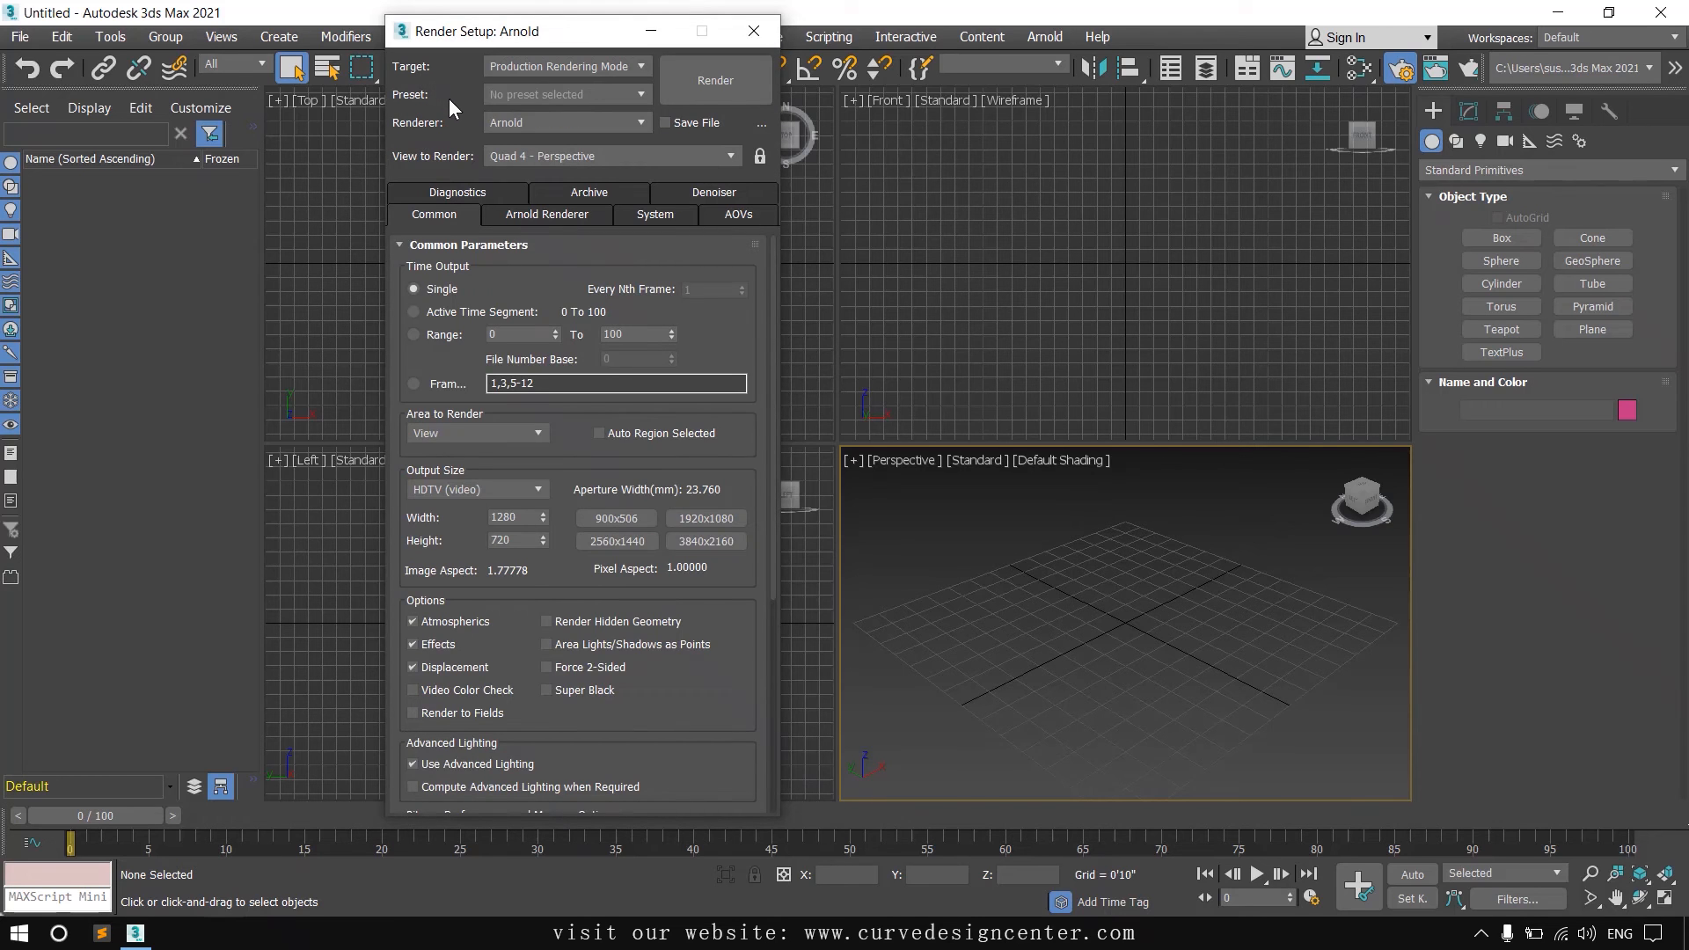
- Under Assign Renderer, save Arnold as the default production renderer and acknowledge the Defaults Saved message
{"action": "scroll", "scroll_direction": "down", "scroll_amount": 3}
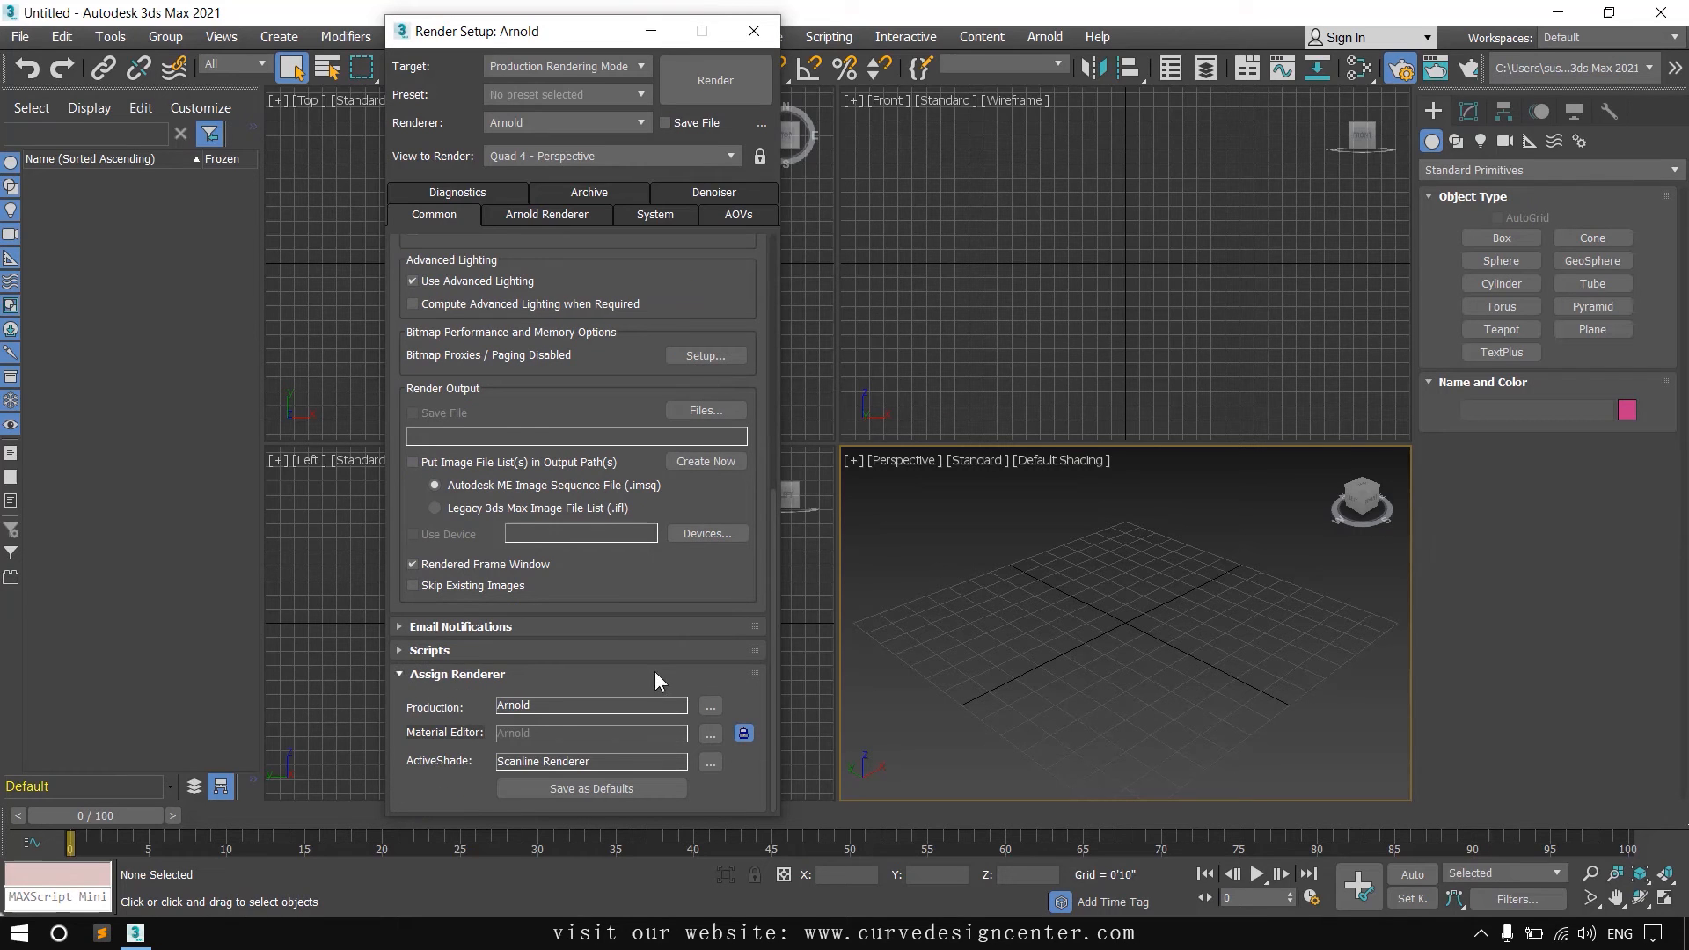
{"action": "mouse_move", "coordinate": [709, 767]}
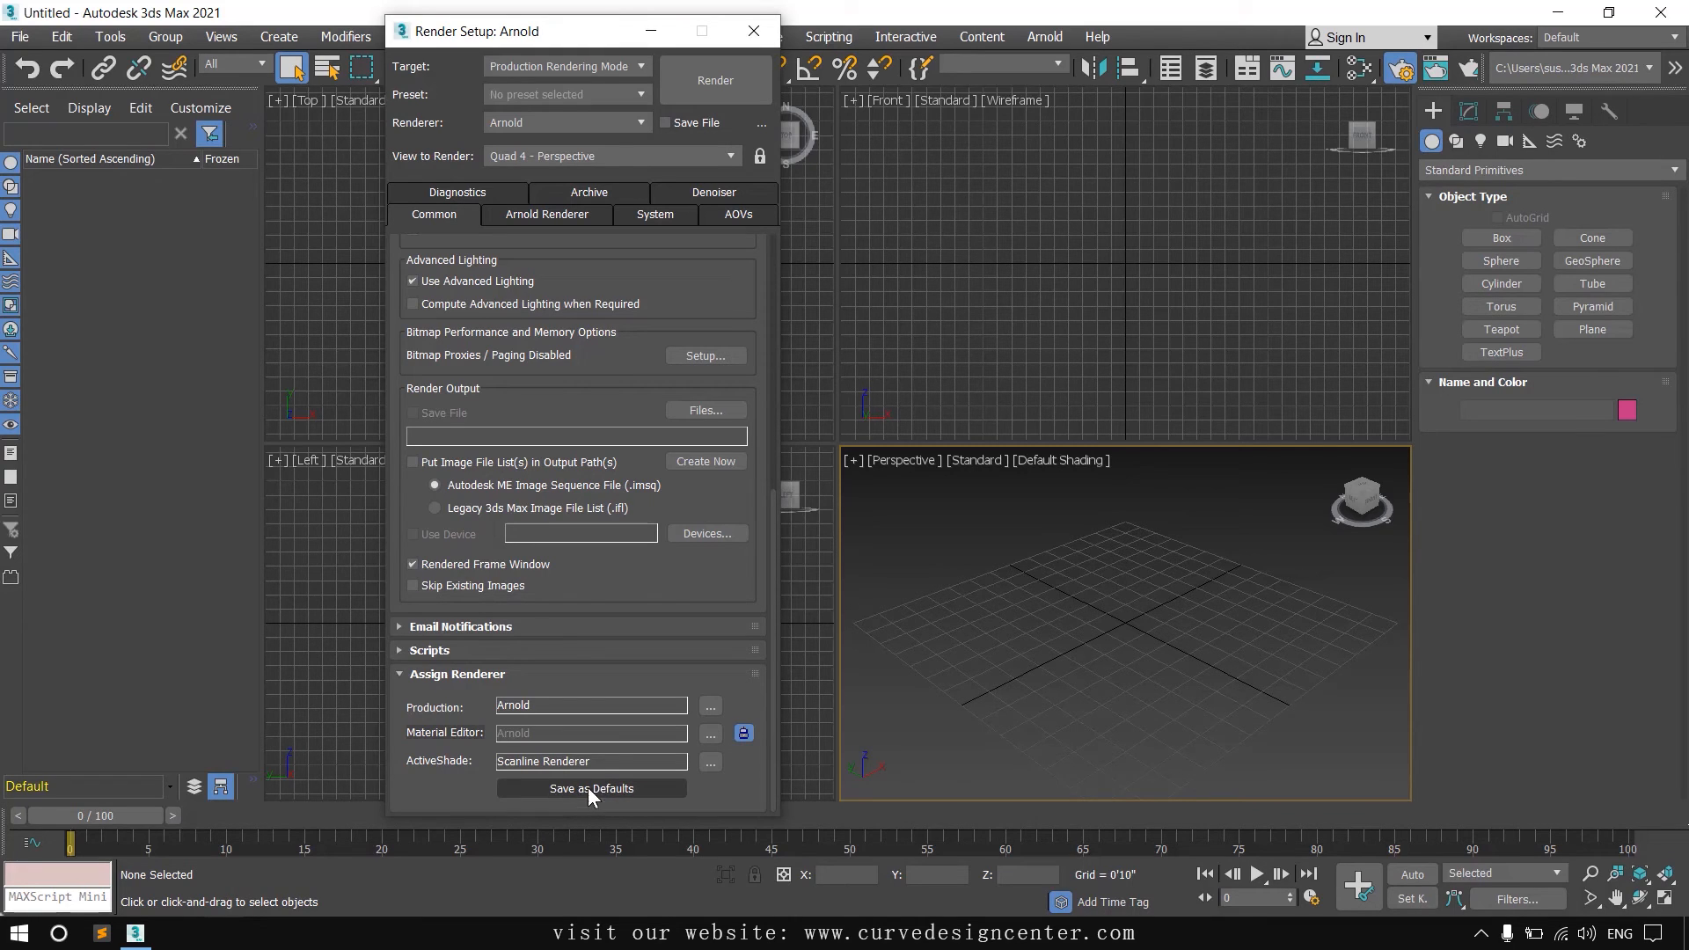
{"action": "left_click", "coordinate": [591, 788]}
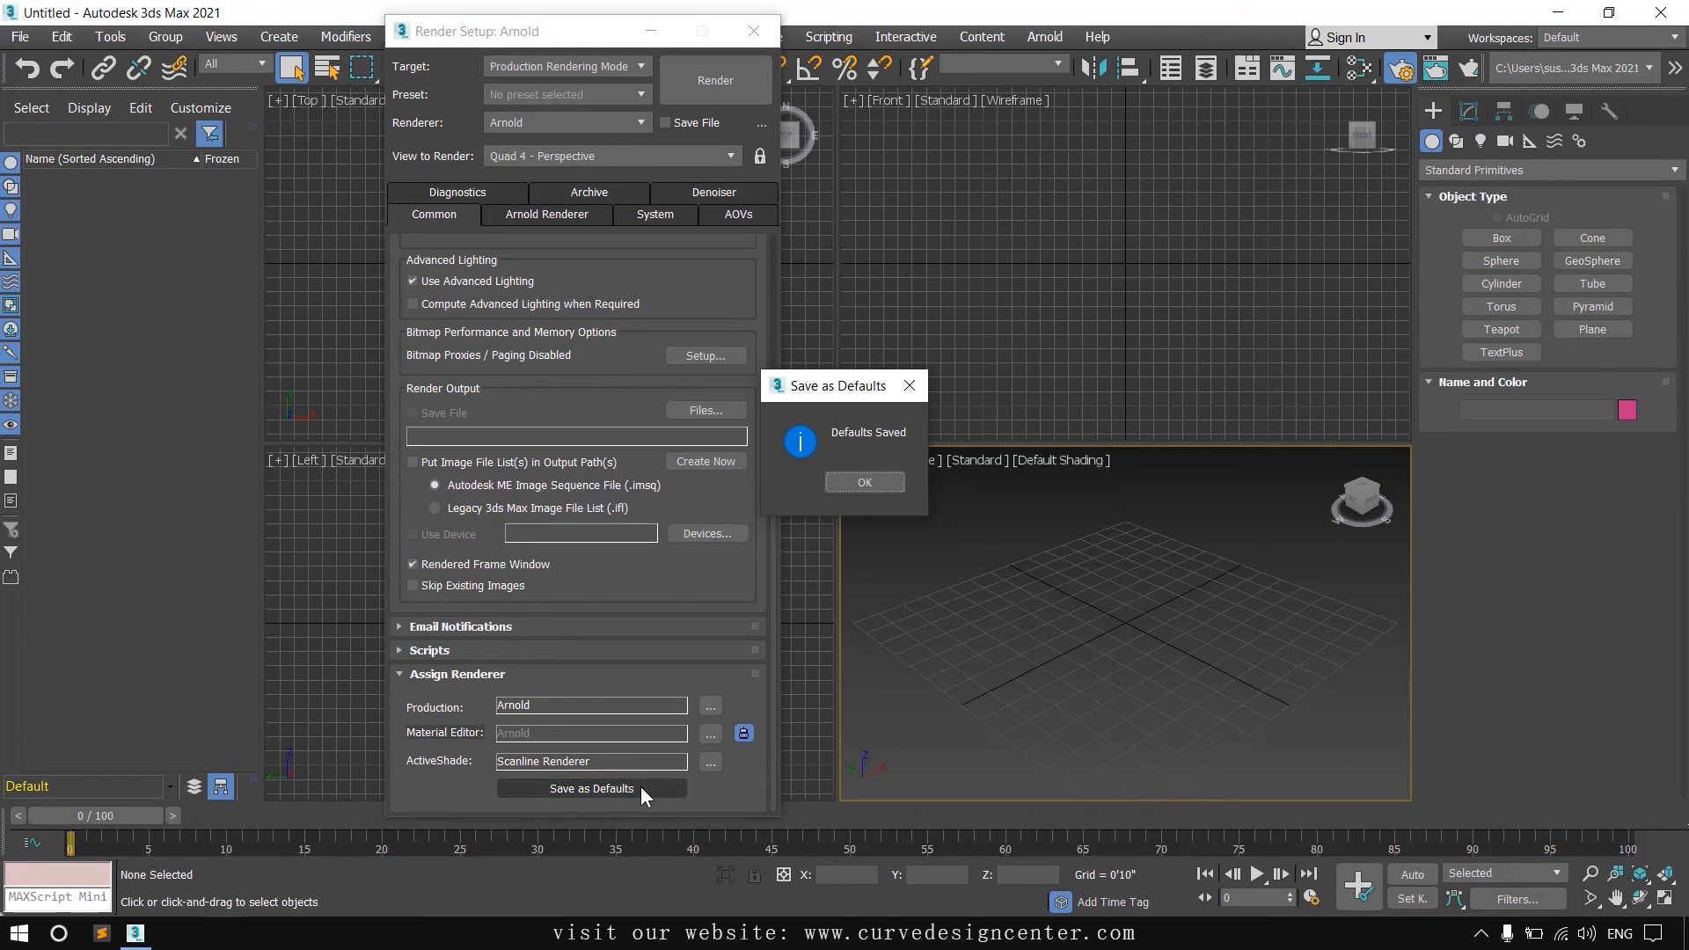
{"action": "left_click", "coordinate": [862, 482]}
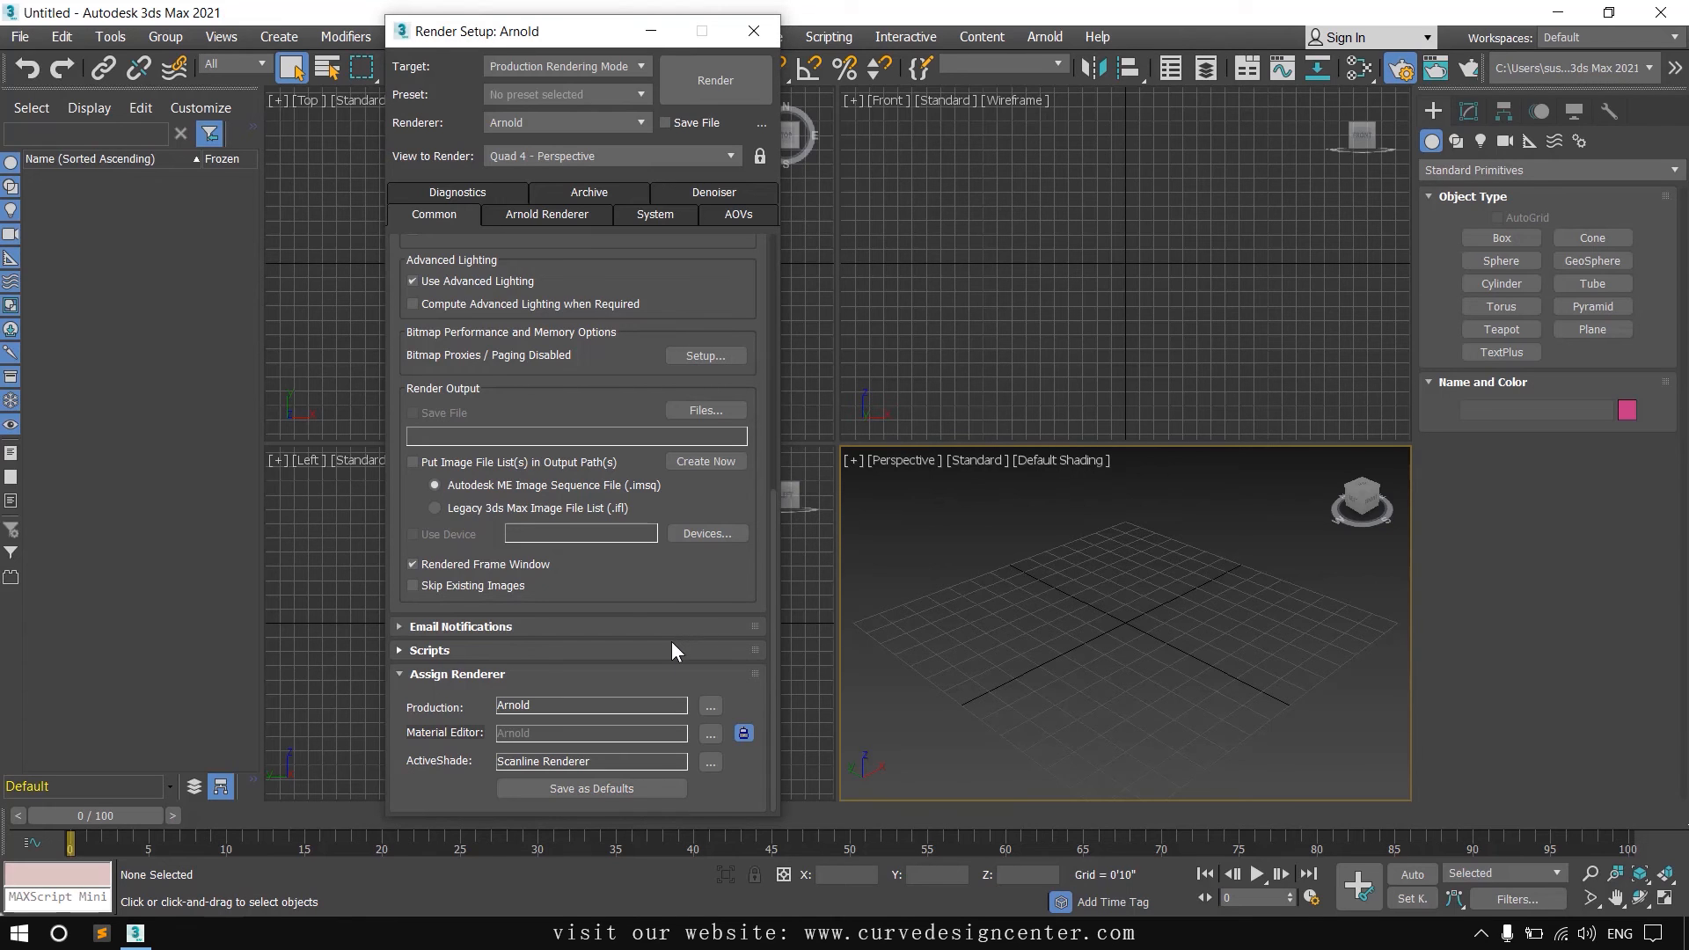
{"action": "mouse_move", "coordinate": [755, 30]}
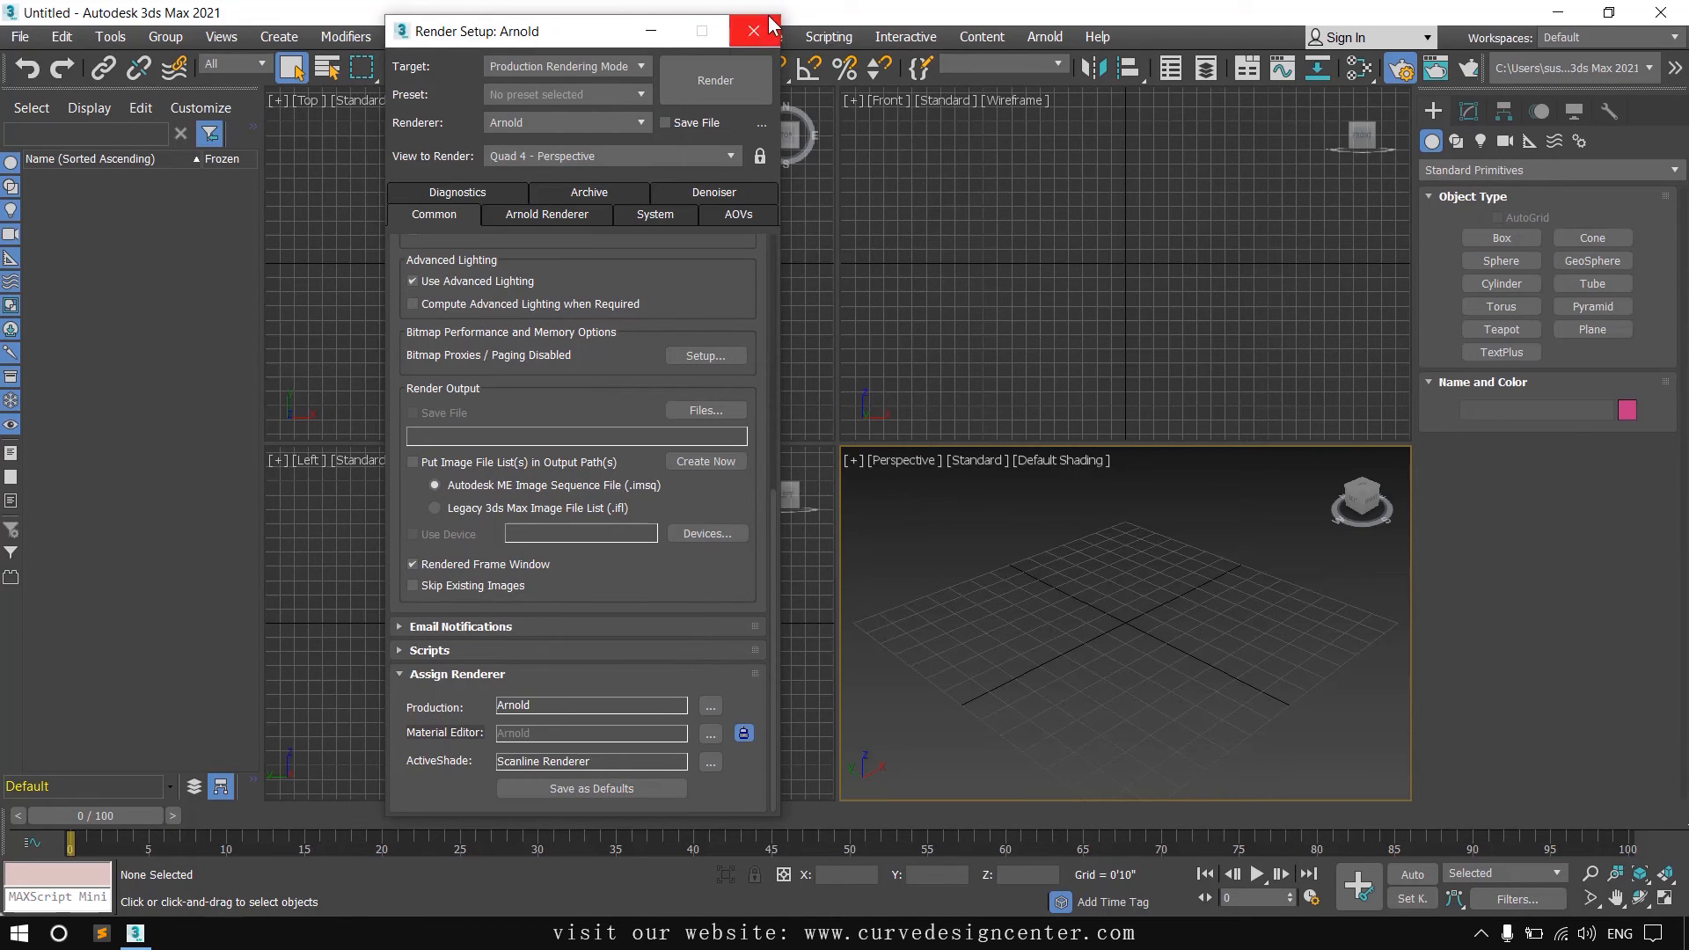
- Close Render Setup and bring up the Custom Defaults Switcher from the Customize menu
{"action": "left_click", "coordinate": [753, 30]}
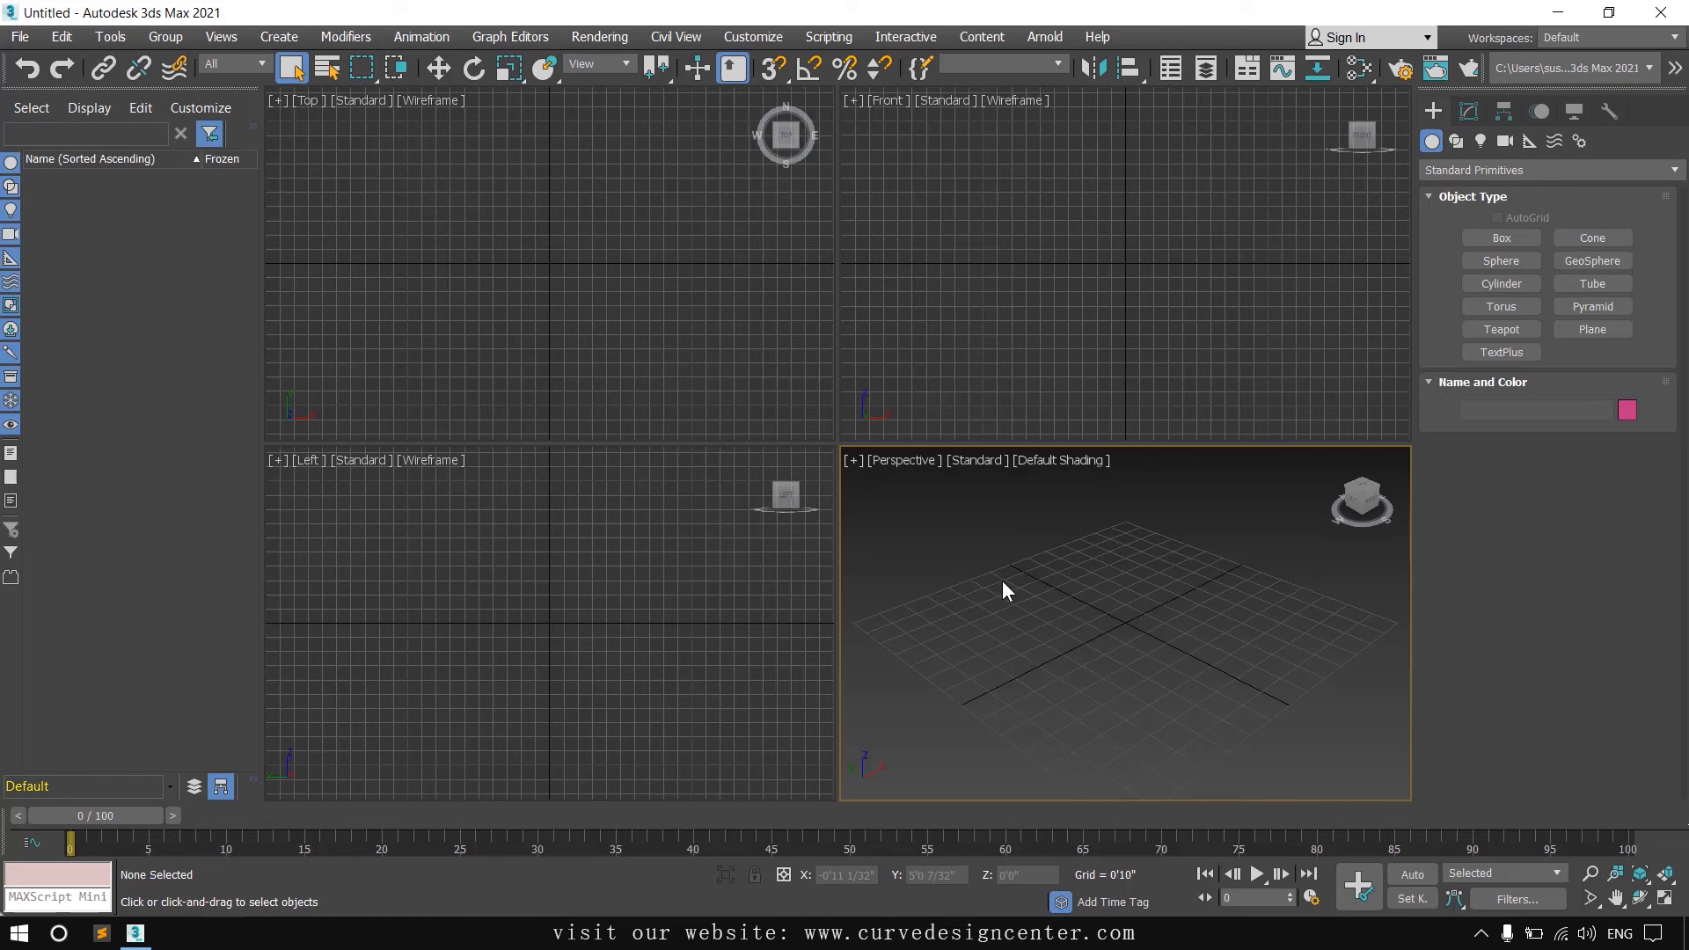
{"action": "left_click", "coordinate": [752, 35]}
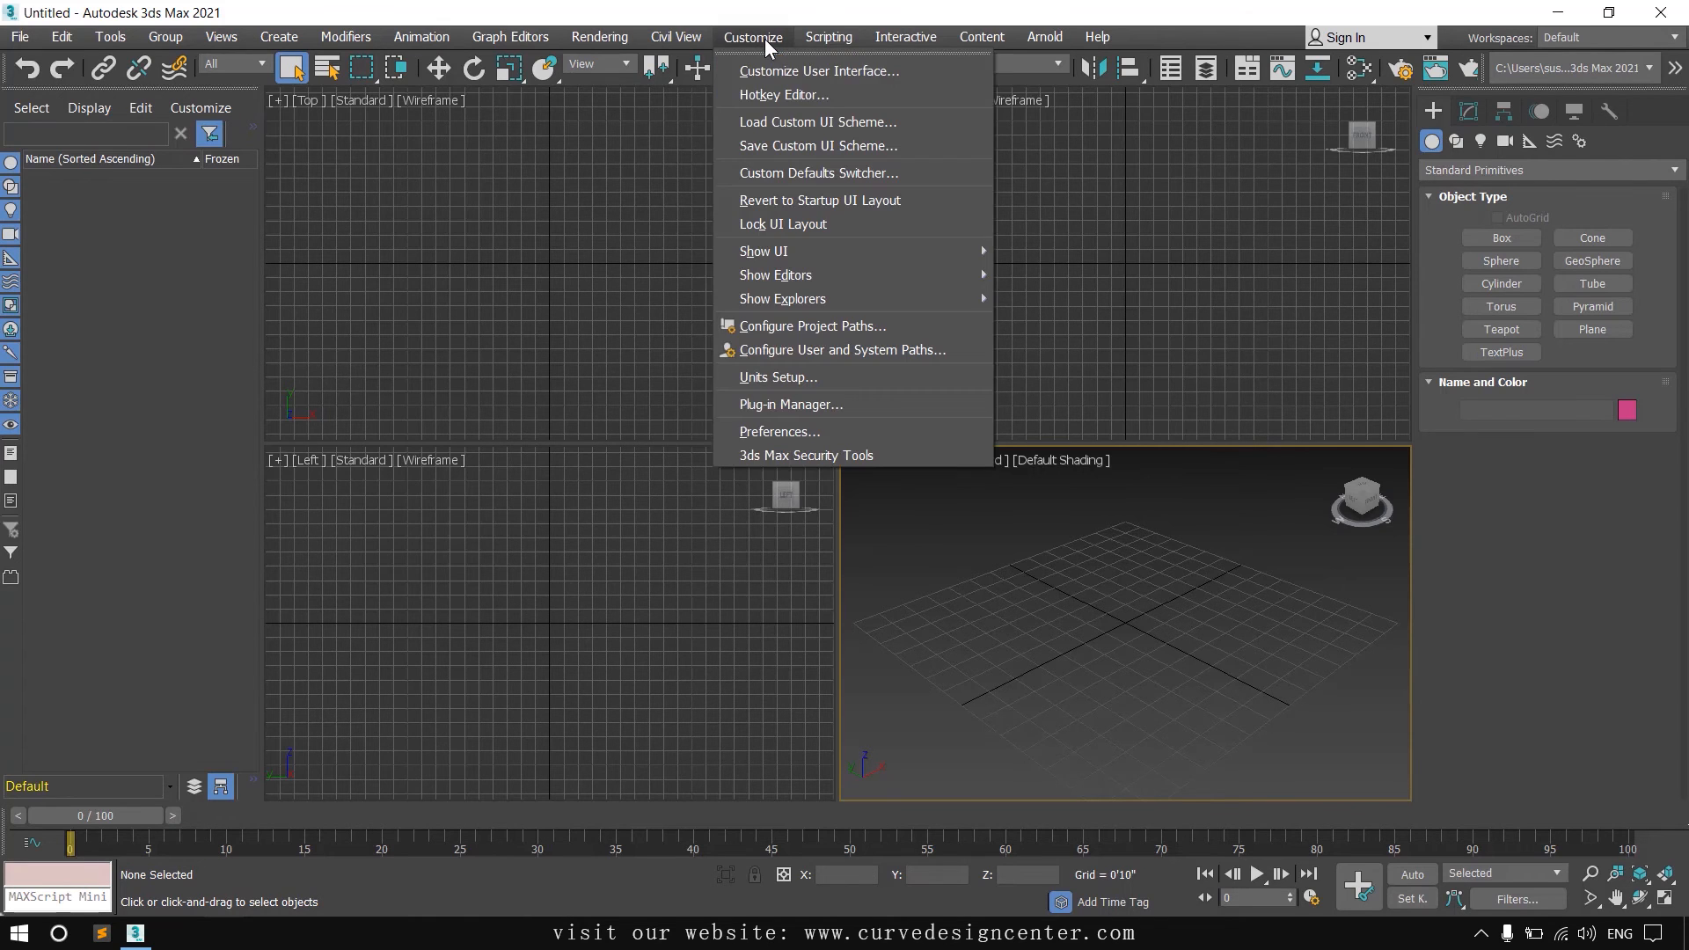
{"action": "mouse_move", "coordinate": [817, 173]}
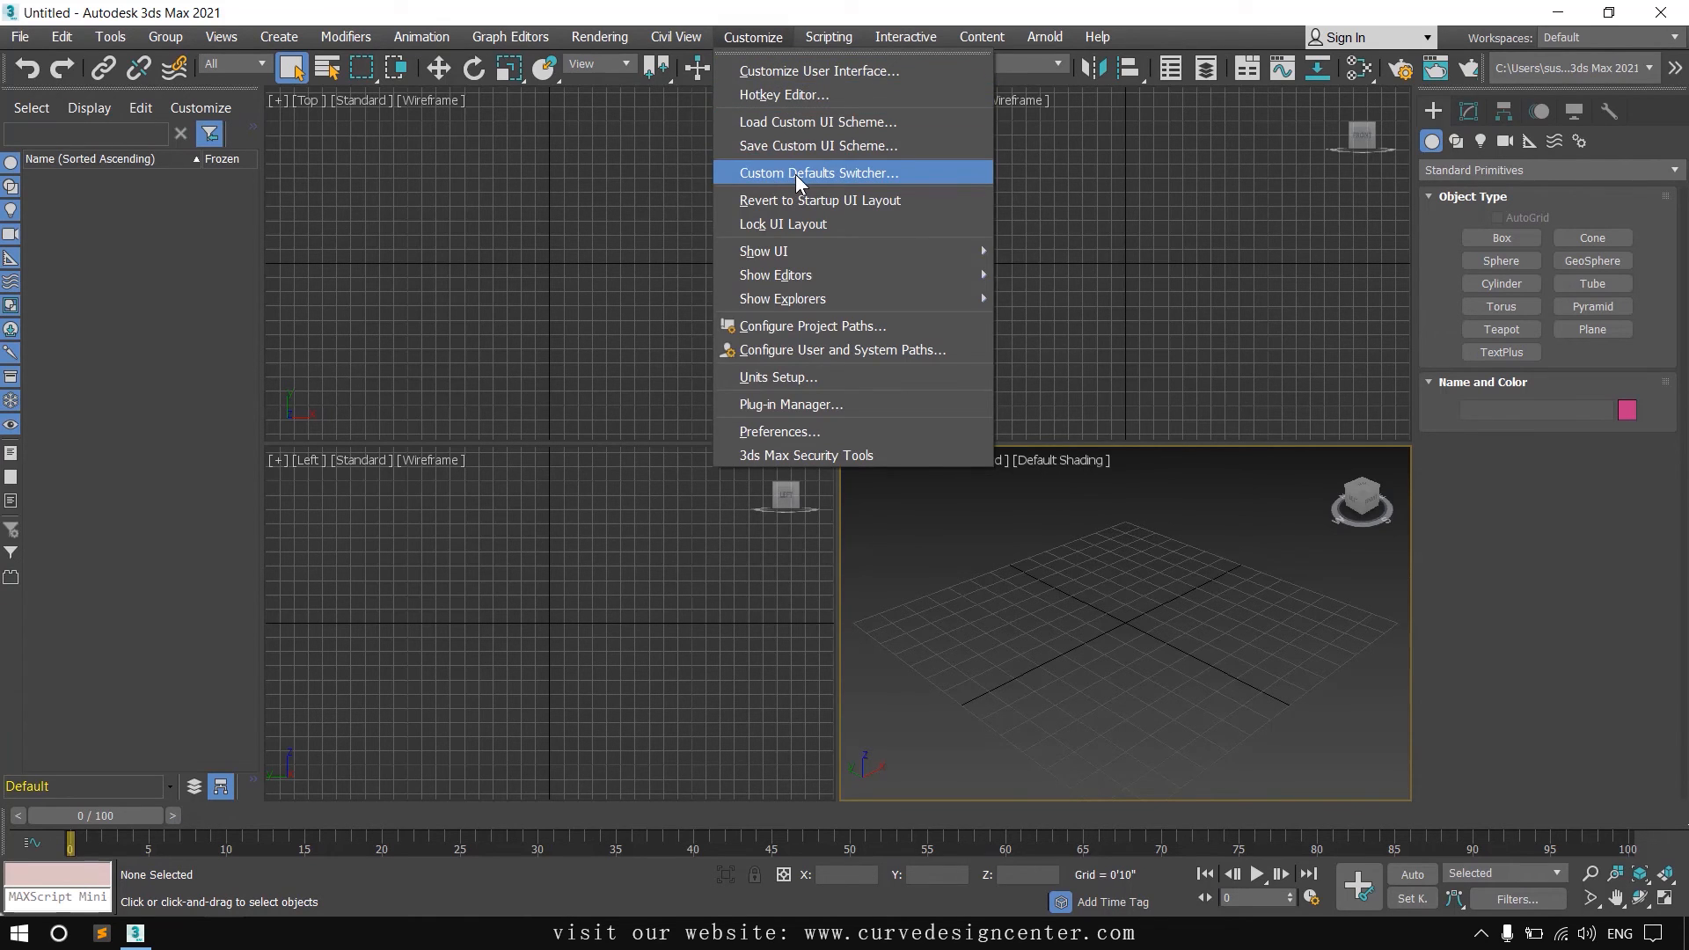
{"action": "left_click", "coordinate": [817, 173]}
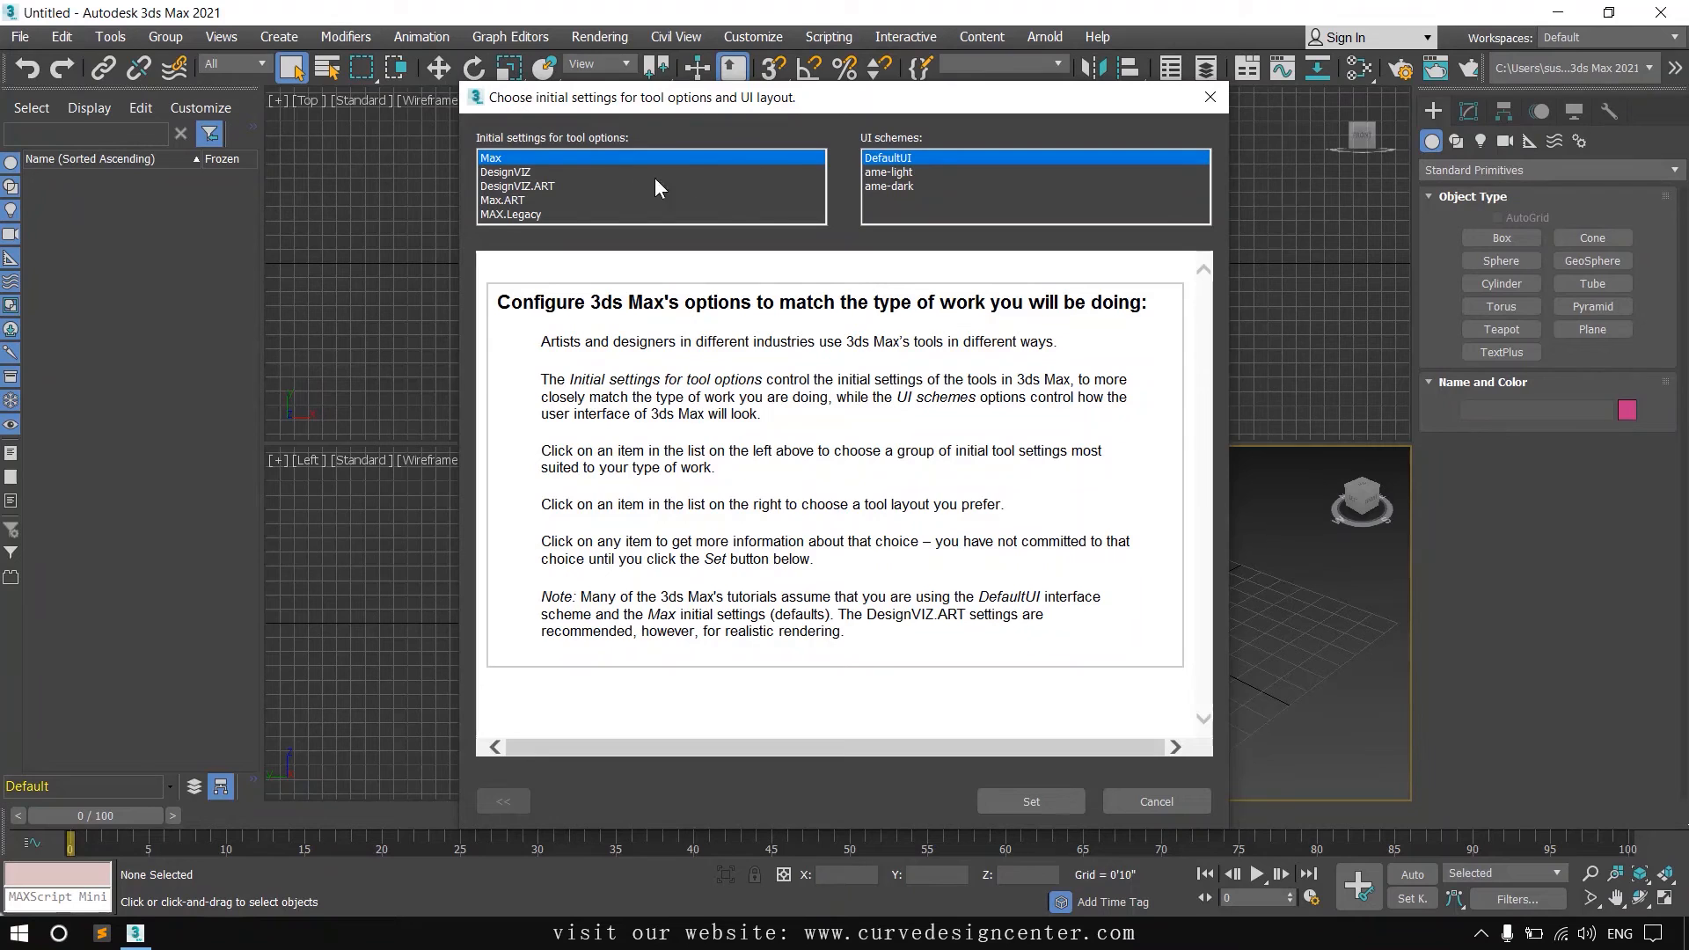
- Set Max.ART with DefaultUI as the startup defaults and acknowledge the restart notice
{"action": "left_click", "coordinate": [503, 201]}
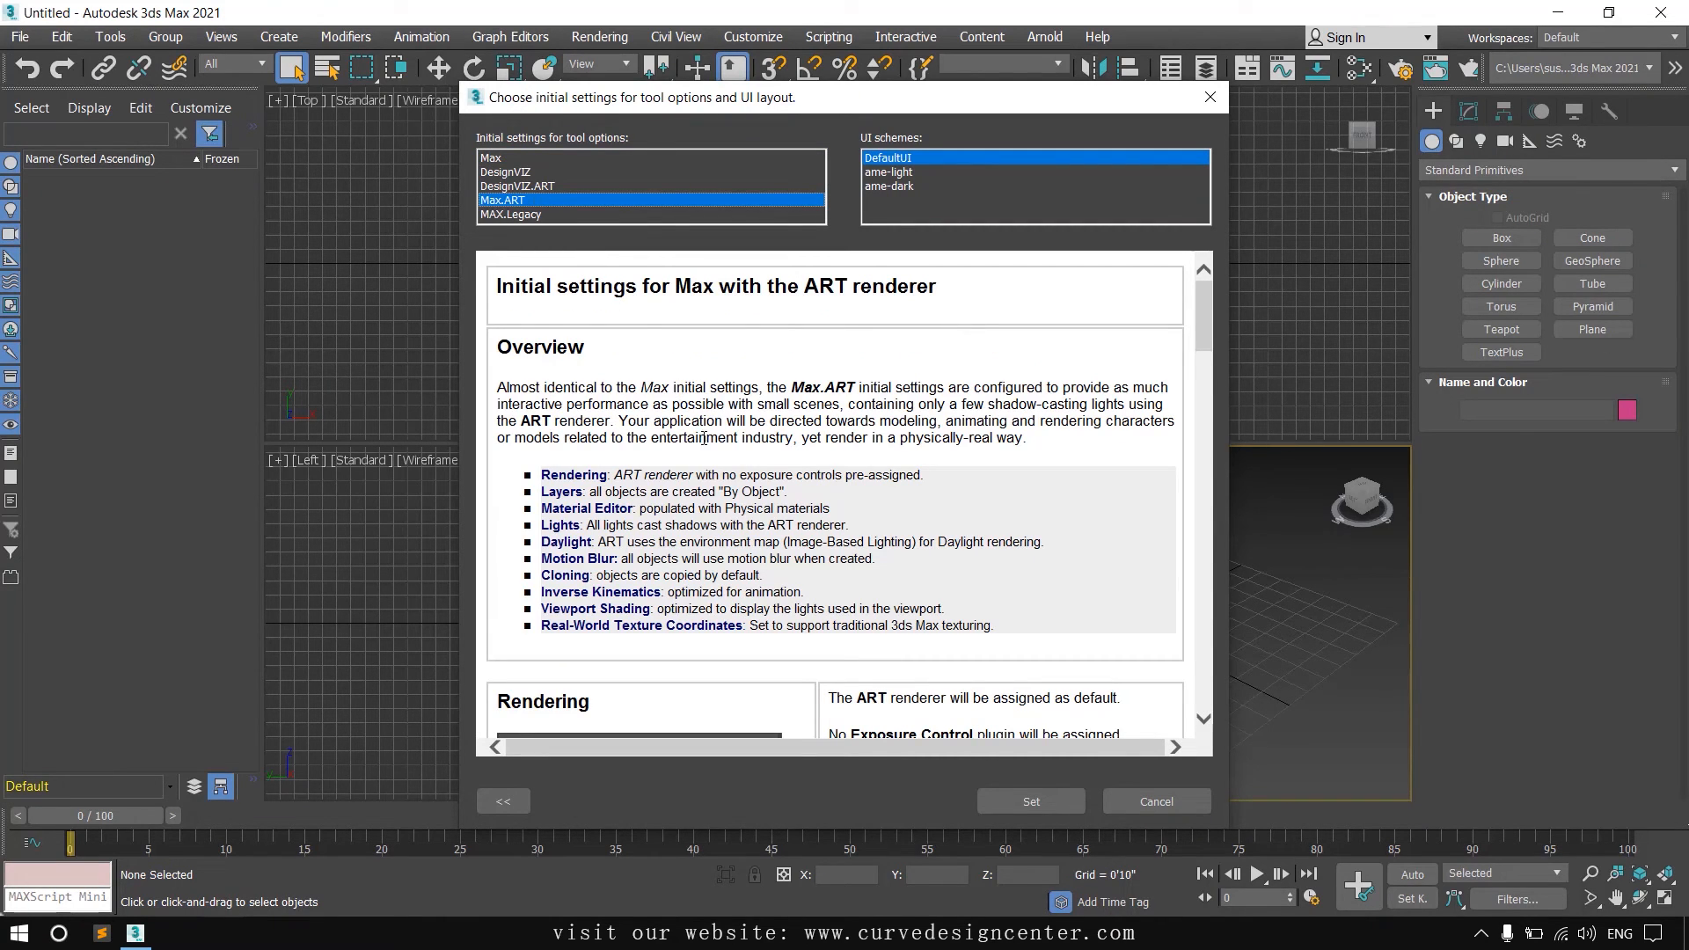
{"action": "mouse_move", "coordinate": [814, 508]}
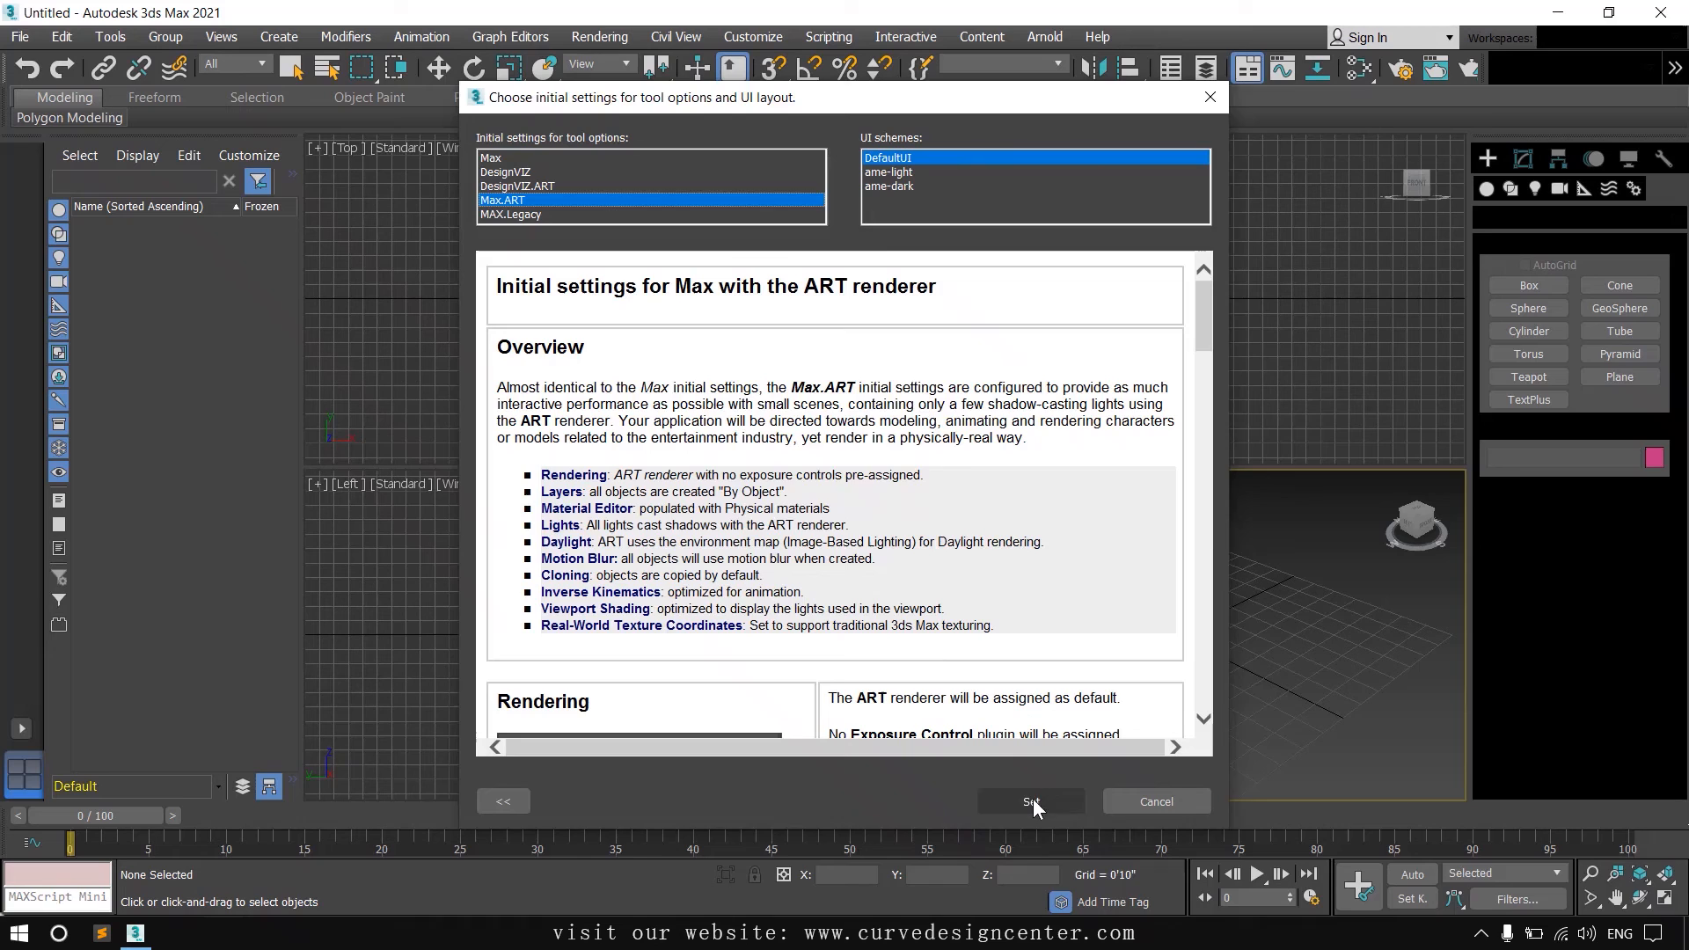
{"action": "left_click", "coordinate": [1030, 802]}
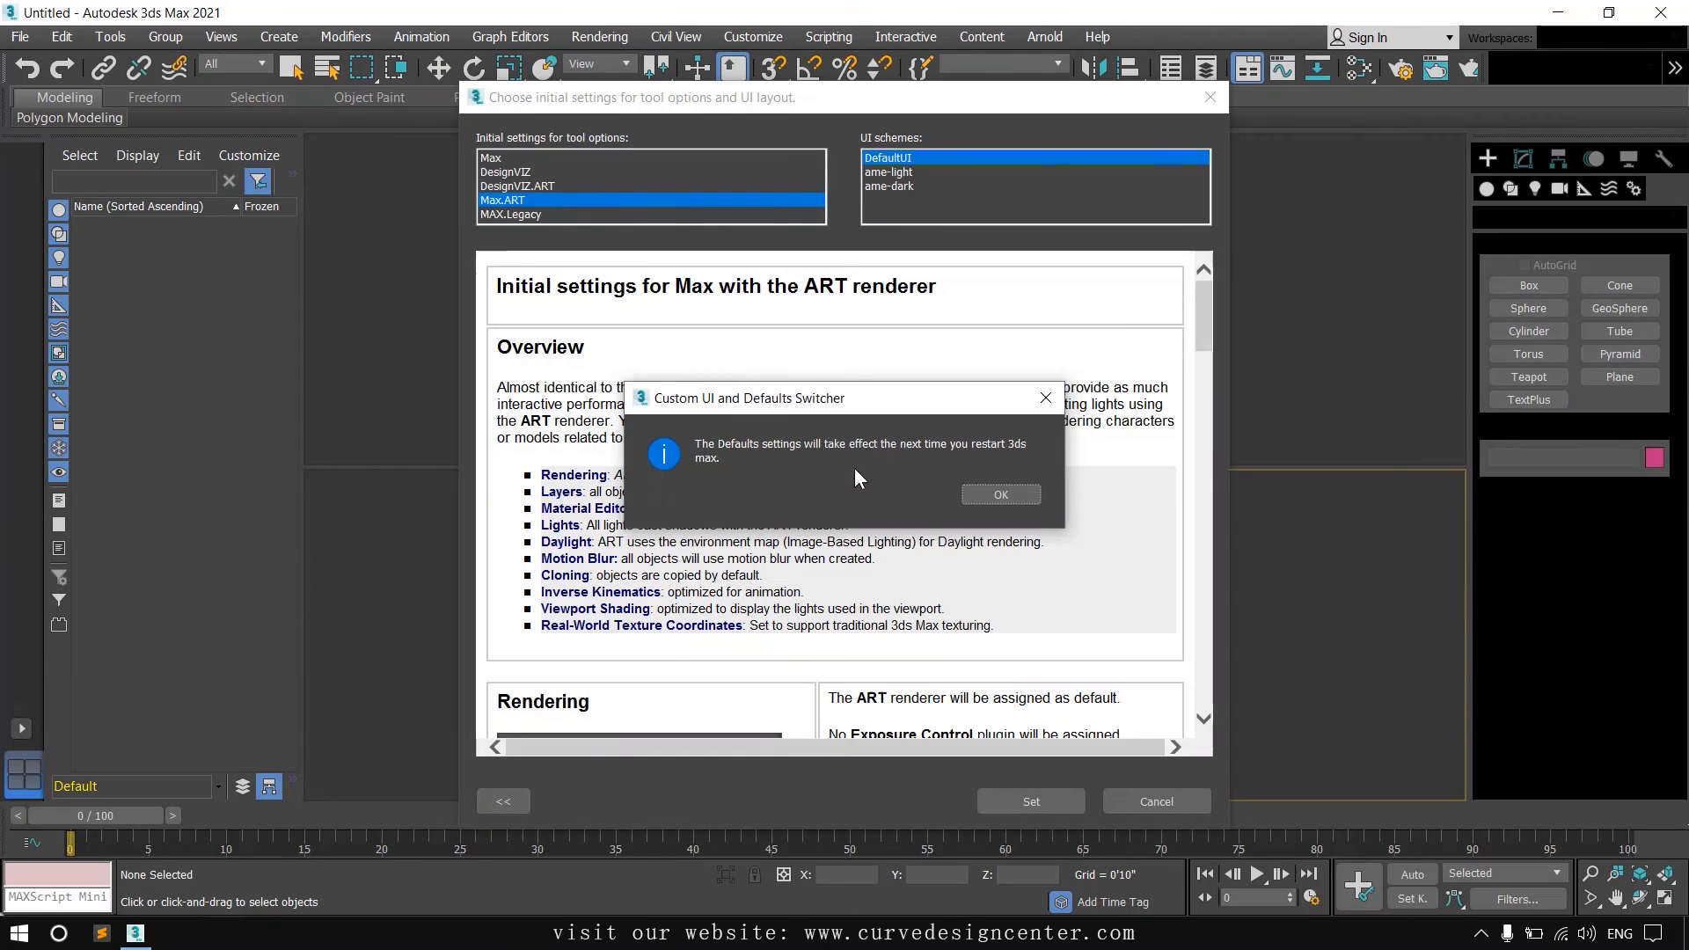
{"action": "mouse_move", "coordinate": [1038, 456]}
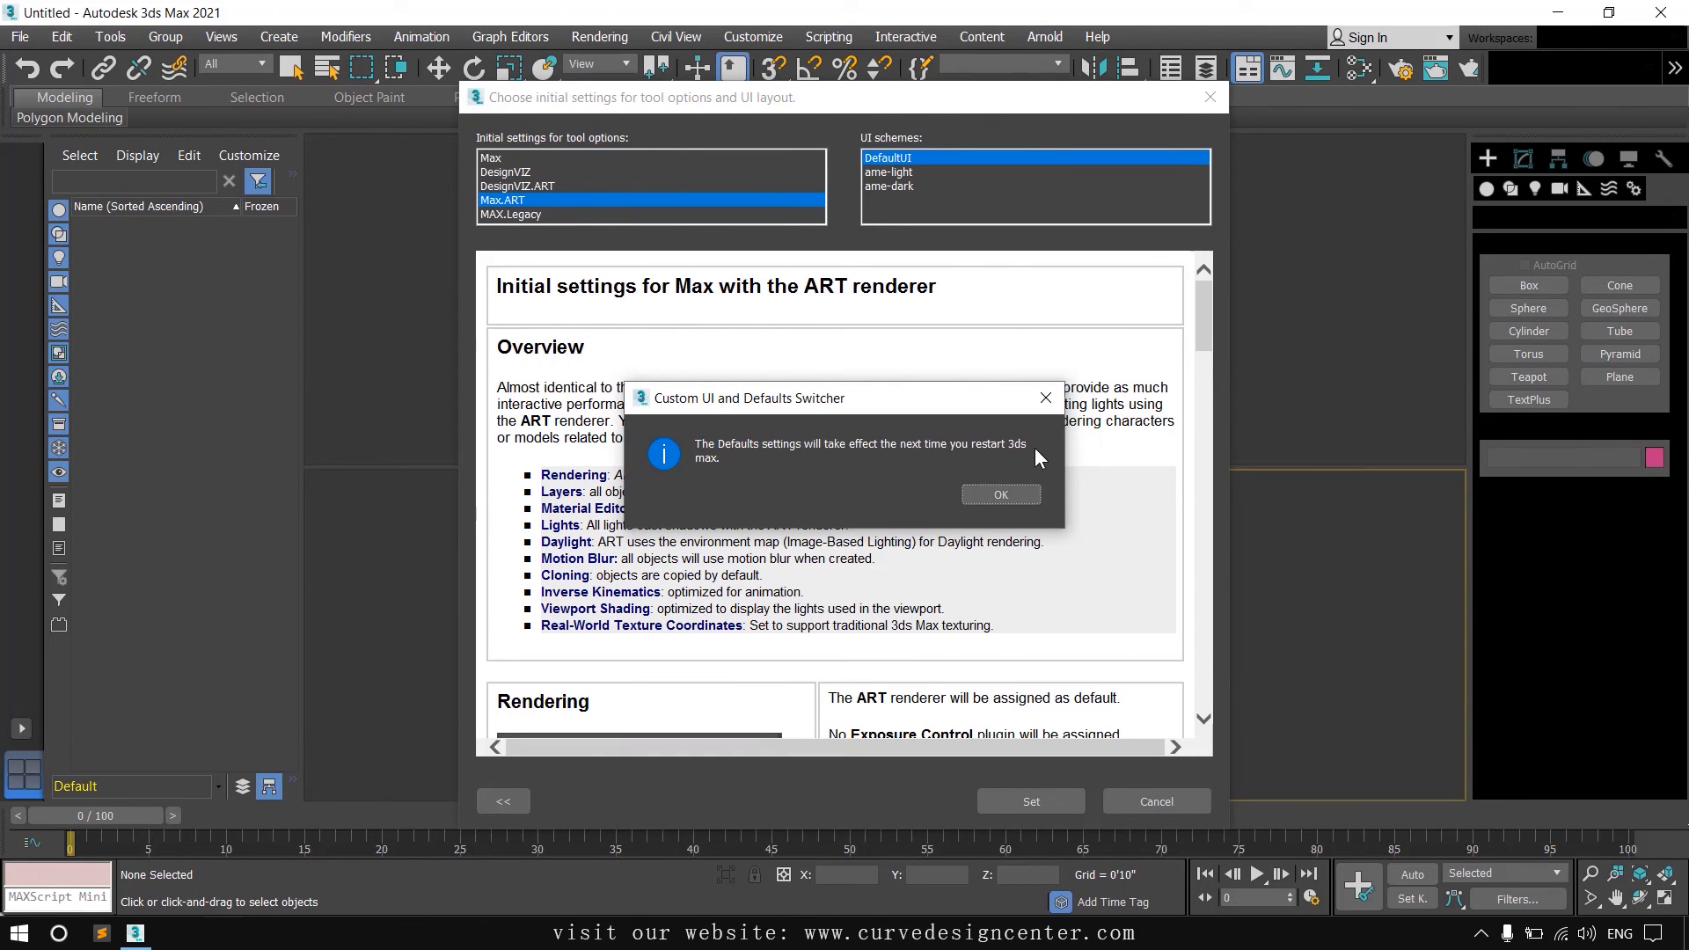
{"action": "left_click", "coordinate": [999, 492]}
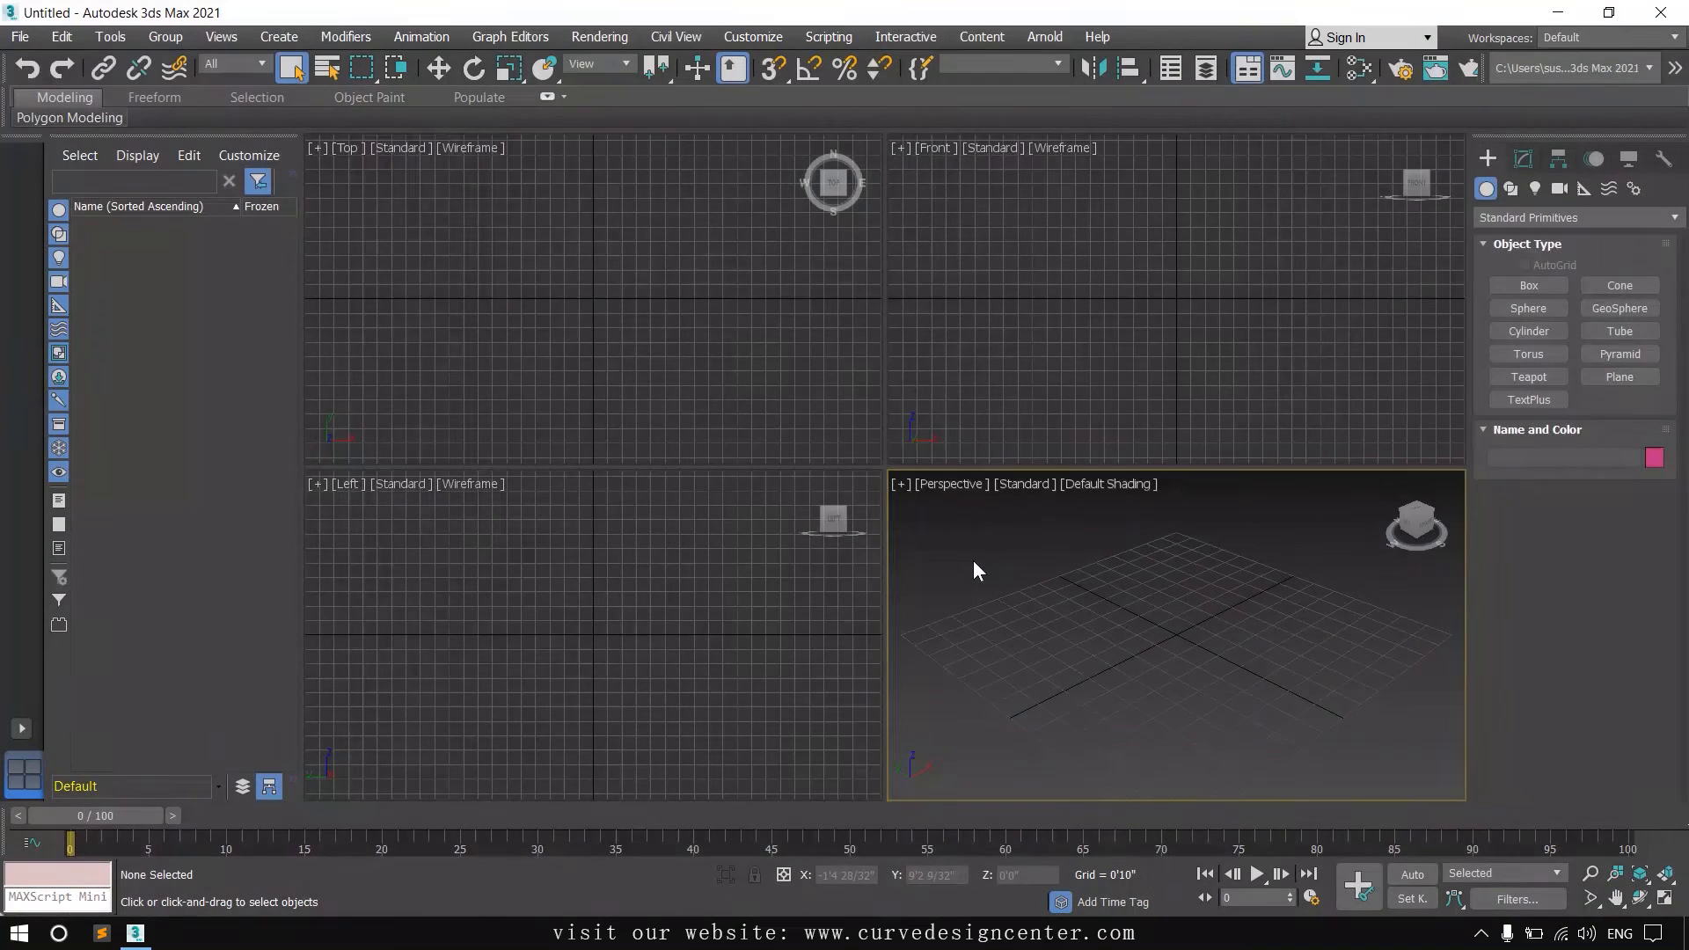